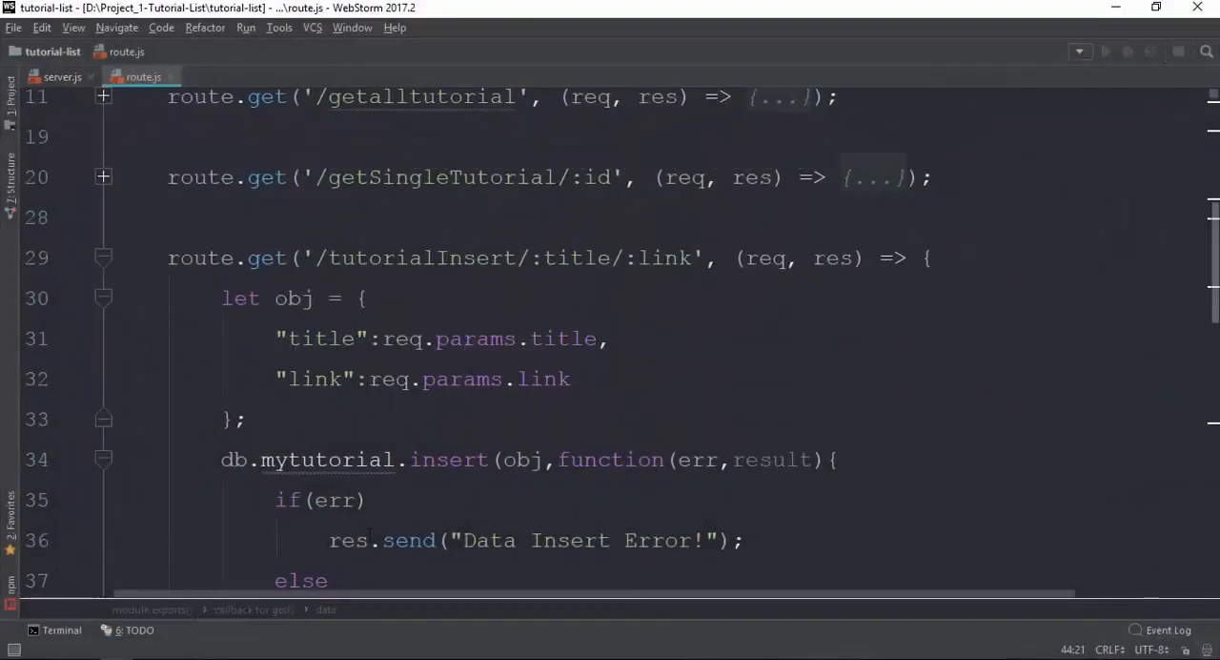
Step: Fold the tutorialInsert route body and unfold the deleteTutorial route in route.js
{"action": "left_click", "coordinate": [103, 258]}
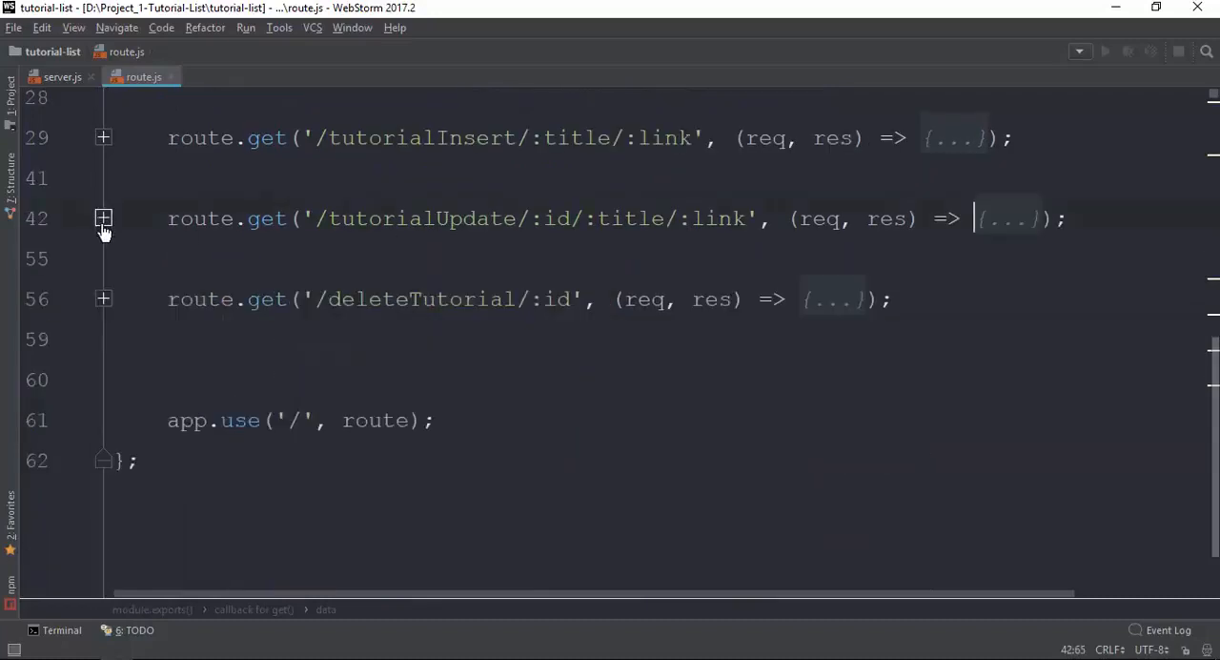
{"action": "left_click", "coordinate": [103, 298]}
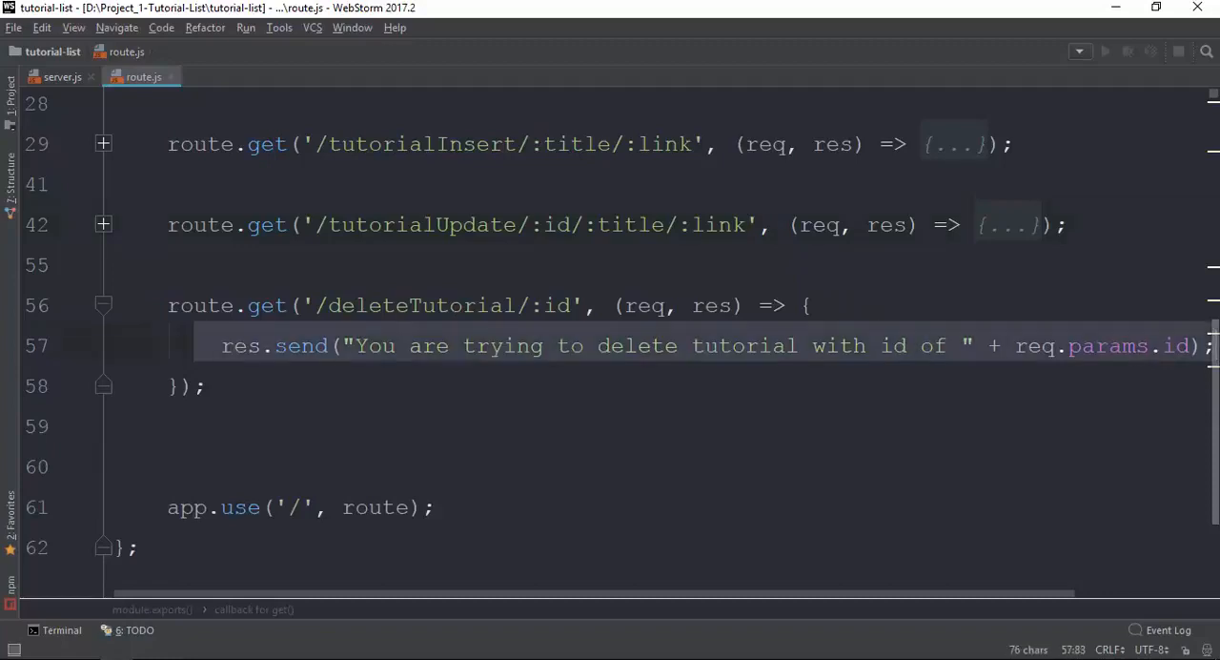
Step: Replace the placeholder res.send with let objID = {_id: mongojs.ObjectId(req.params.id)};
{"action": "key", "text": "Delete"}
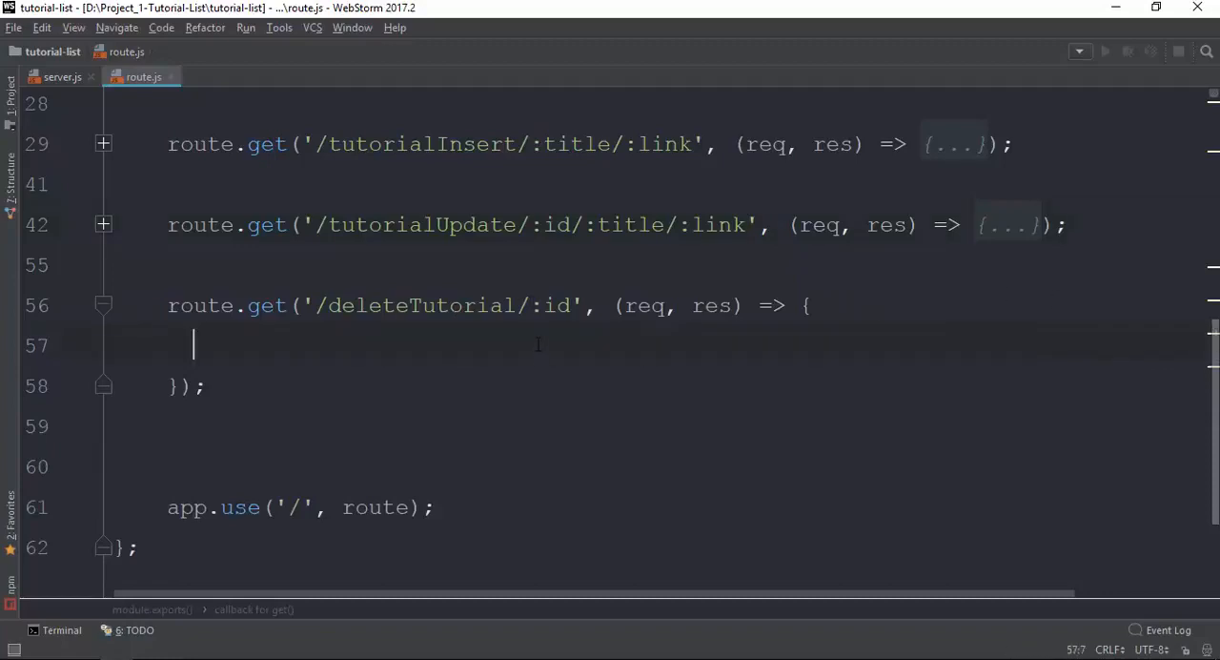
{"action": "type", "text": "v"}
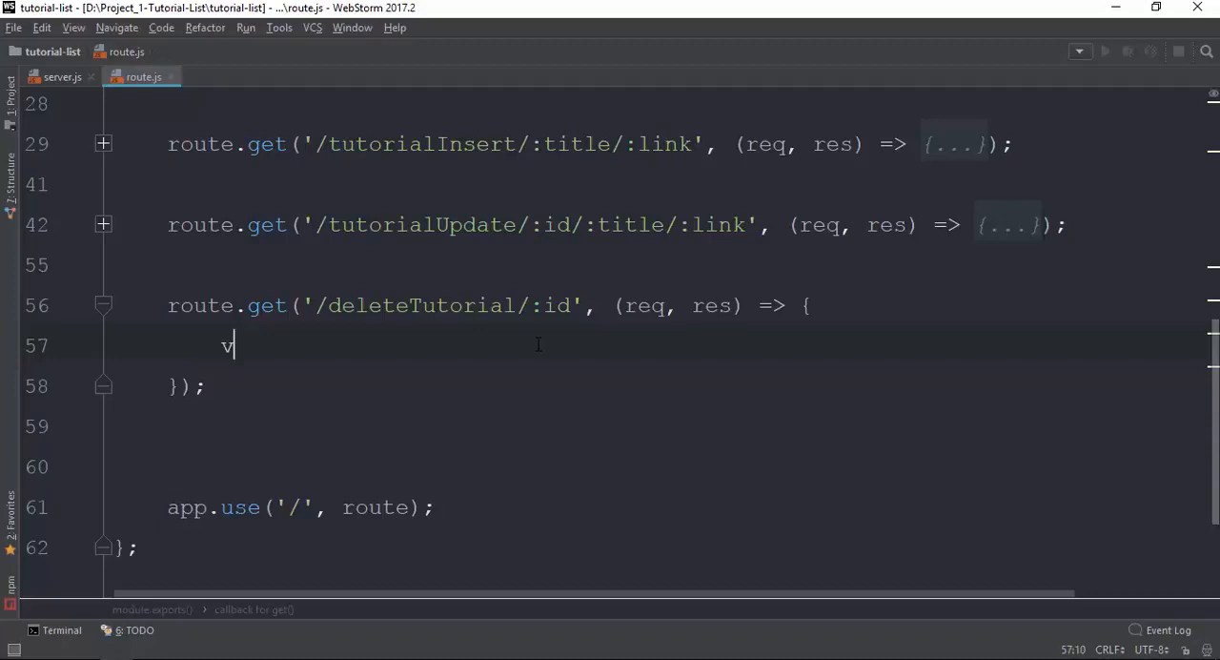
{"action": "type", "text": "let obj"}
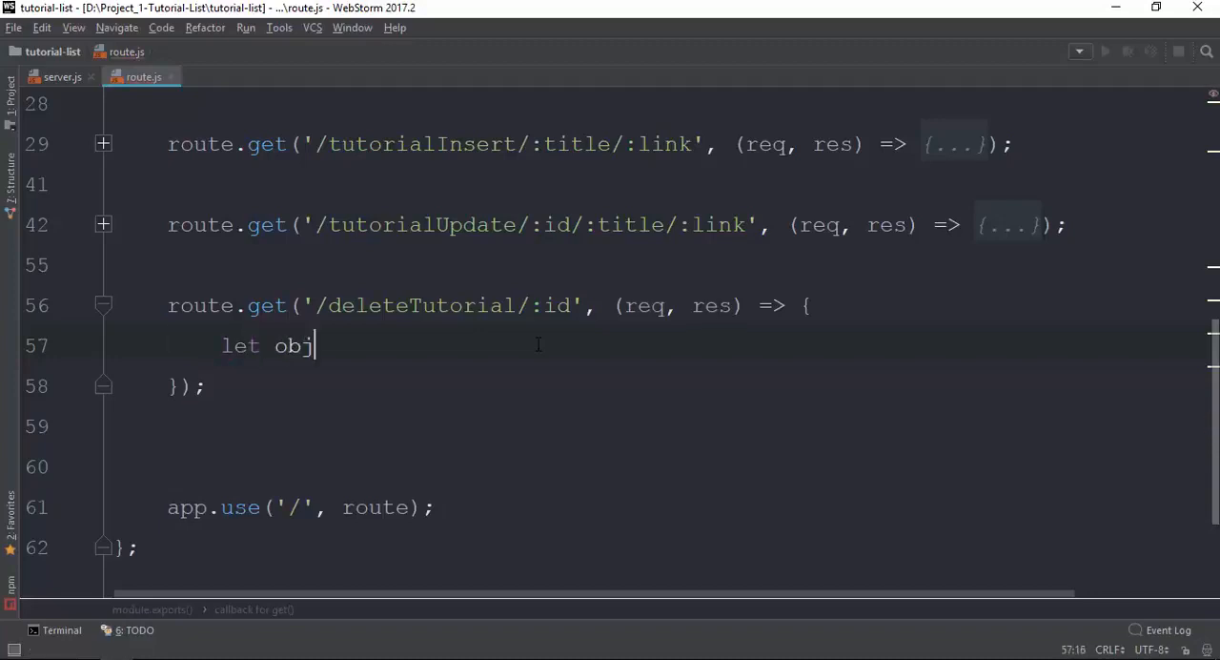
{"action": "type", "text": "ID ="}
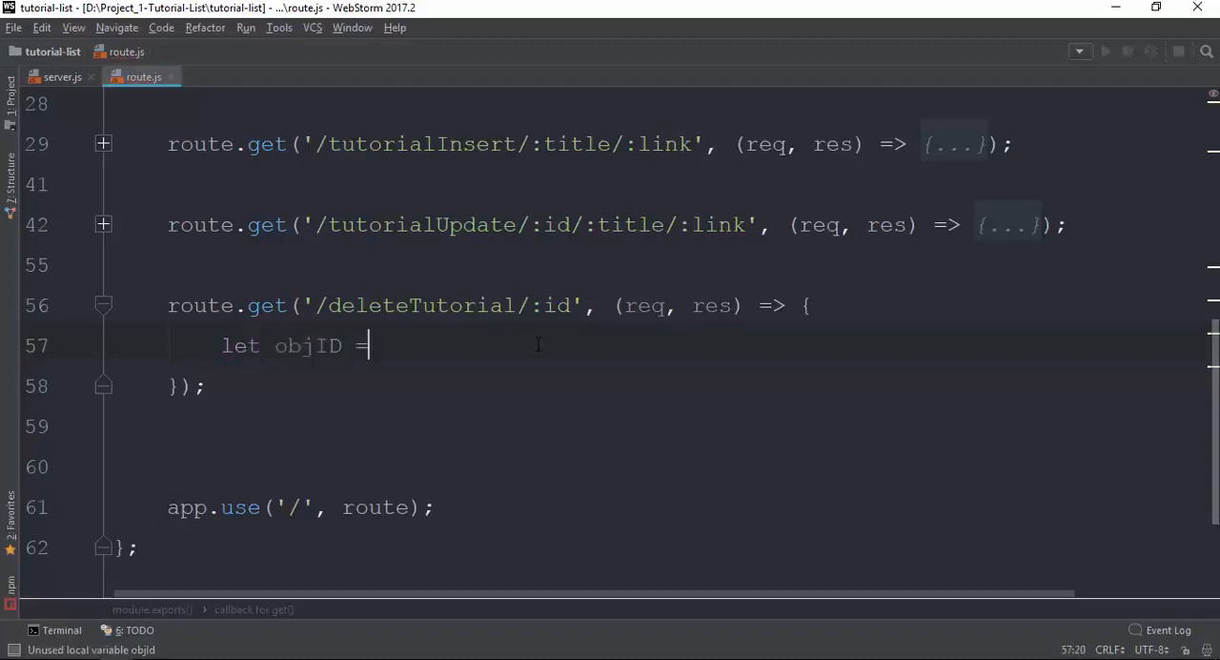
{"action": "type", "text": "{}"}
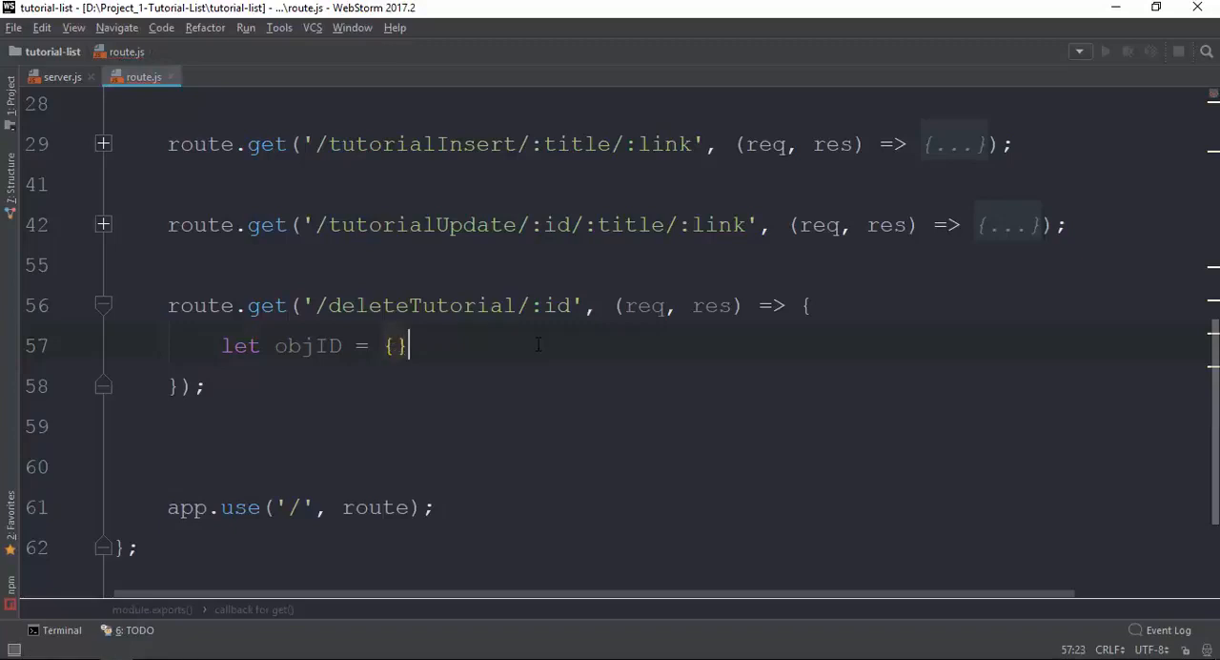
{"action": "type", "text": "_id:"}
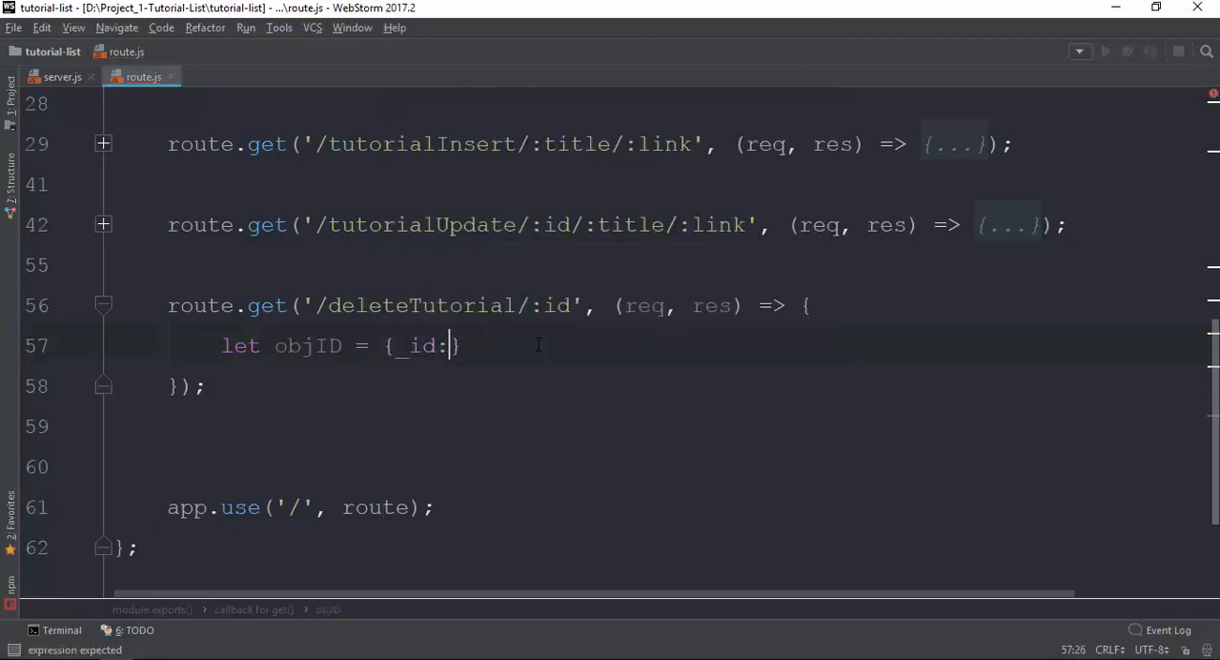
{"action": "type", "text": "mongojs.ObjectId("}
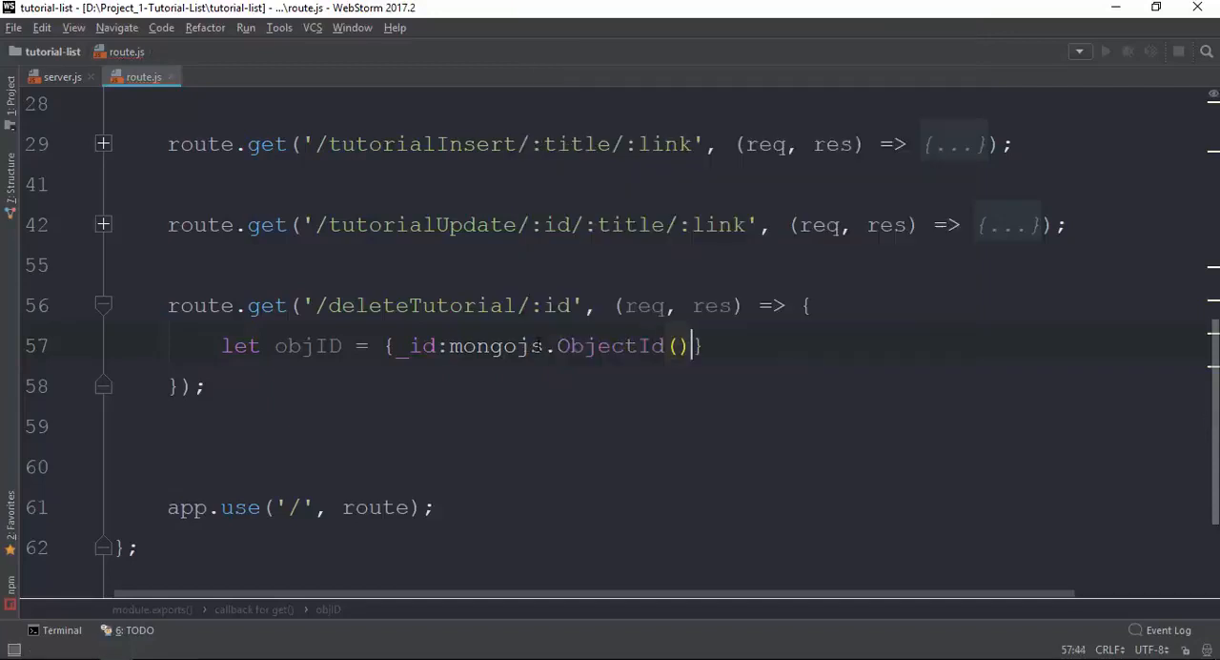
{"action": "type", "text": "req.params.i"}
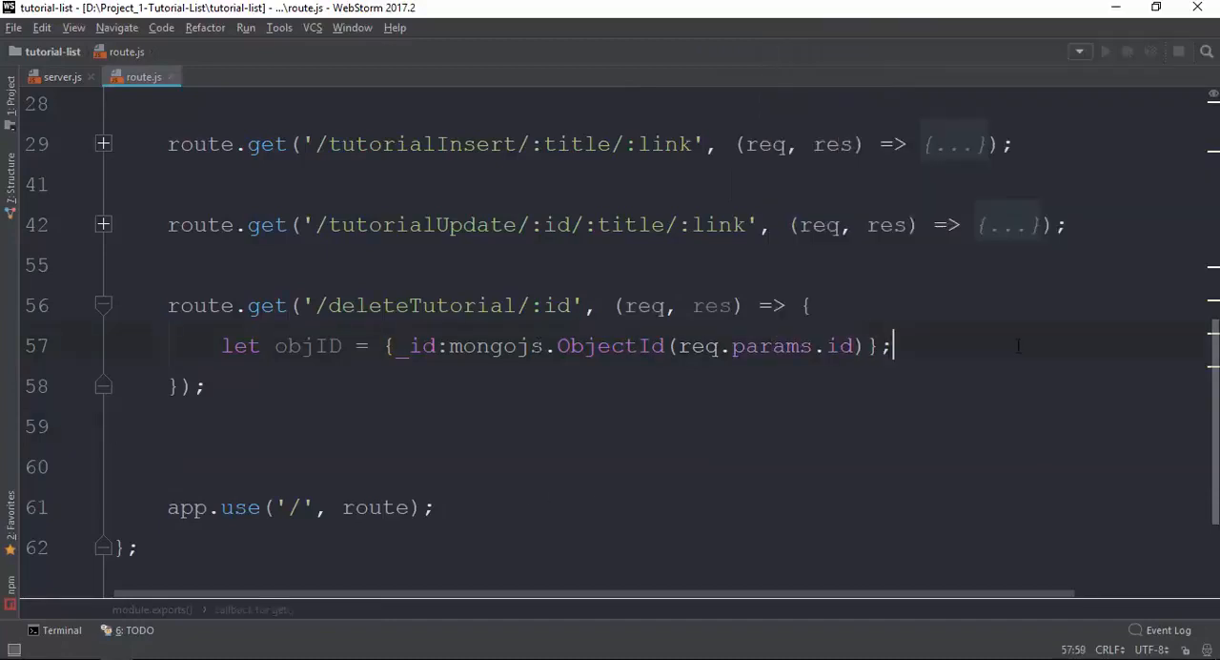
Step: Add db.mytutorial.remove(objID, function(err, result){}) inside deleteTutorial
{"action": "type", "text": "d"}
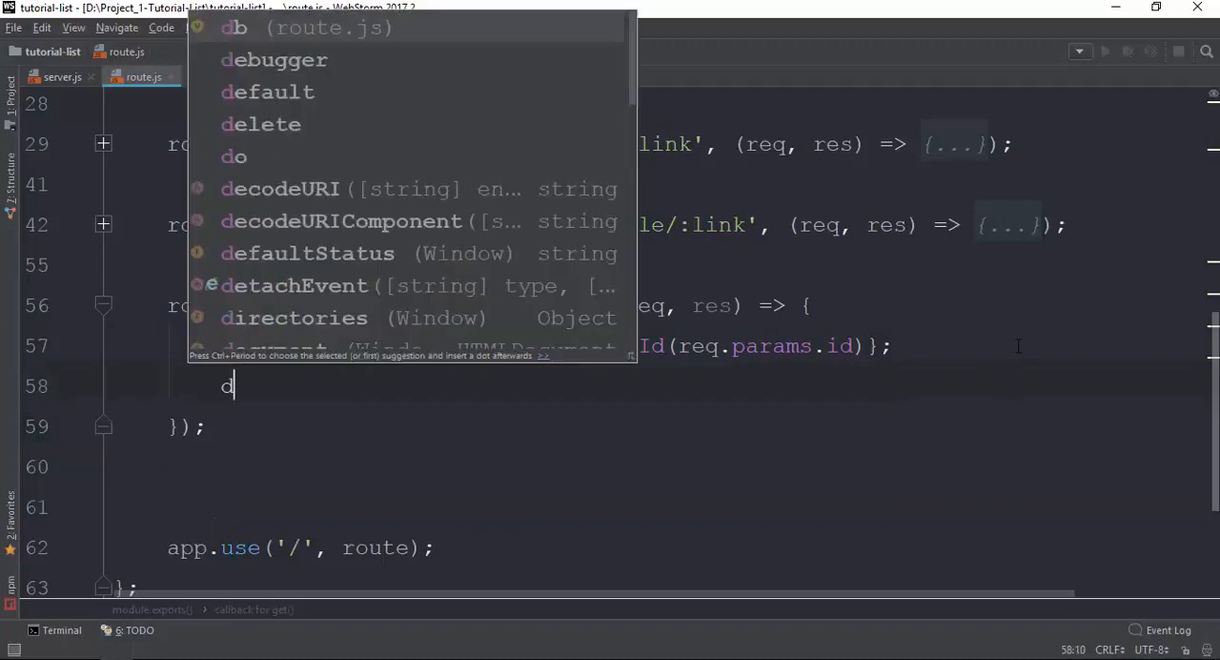
{"action": "type", "text": "b."}
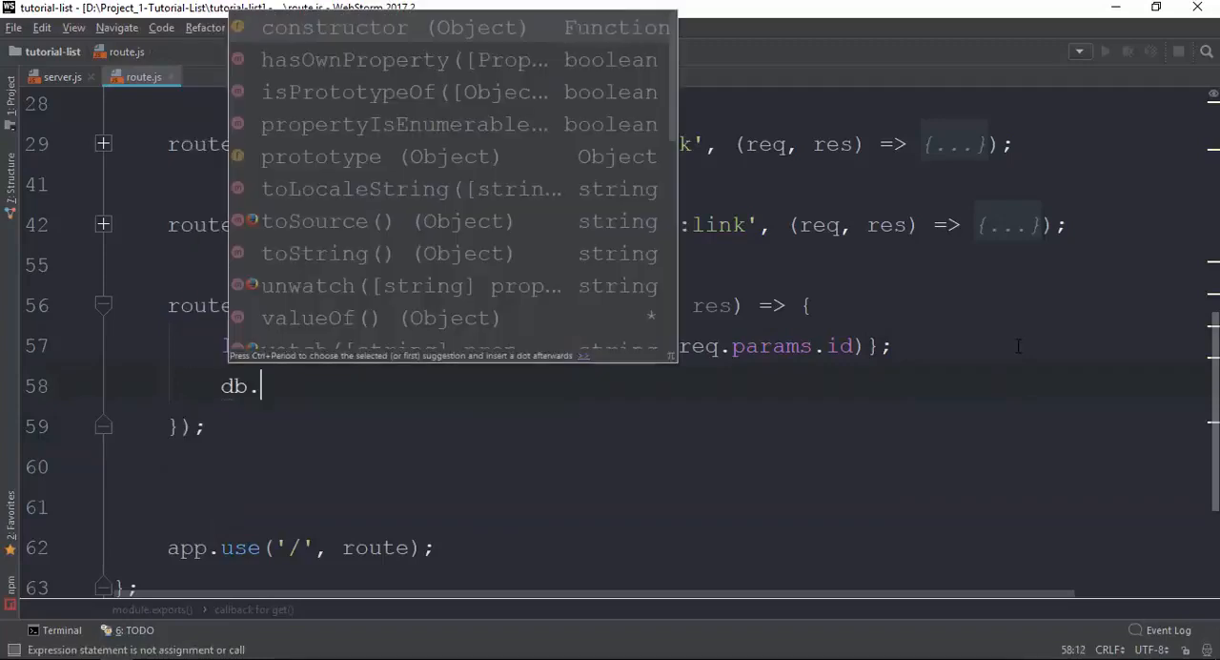
{"action": "type", "text": "mytutorial"}
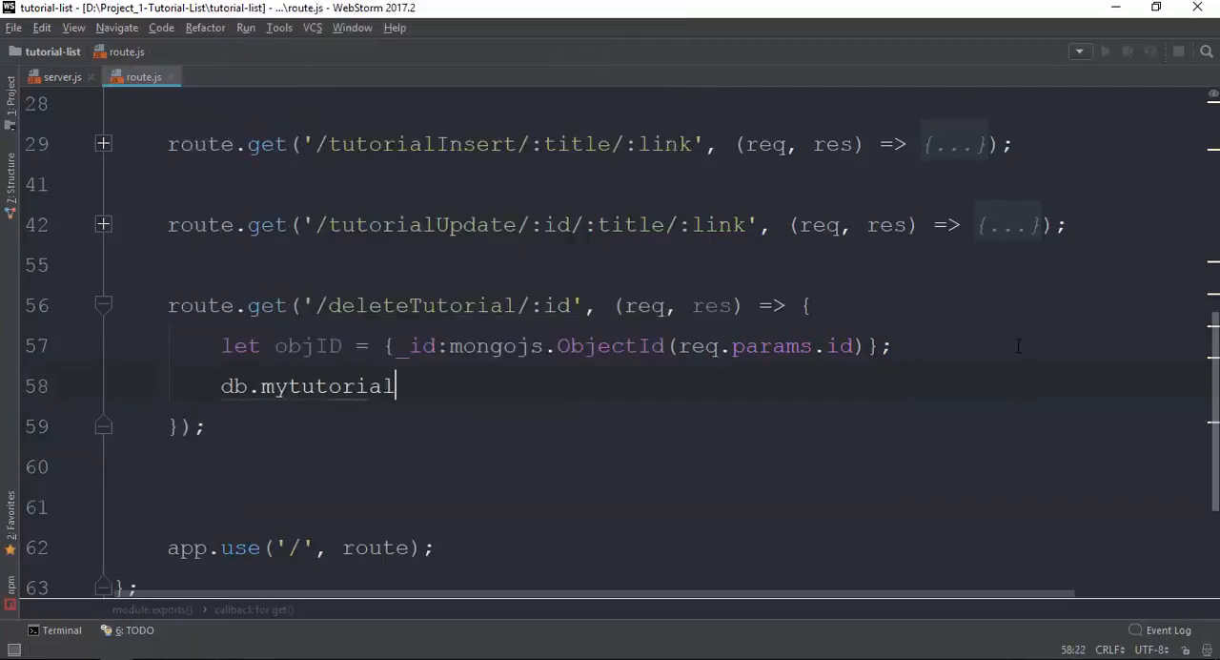
{"action": "type", "text": ".remove("}
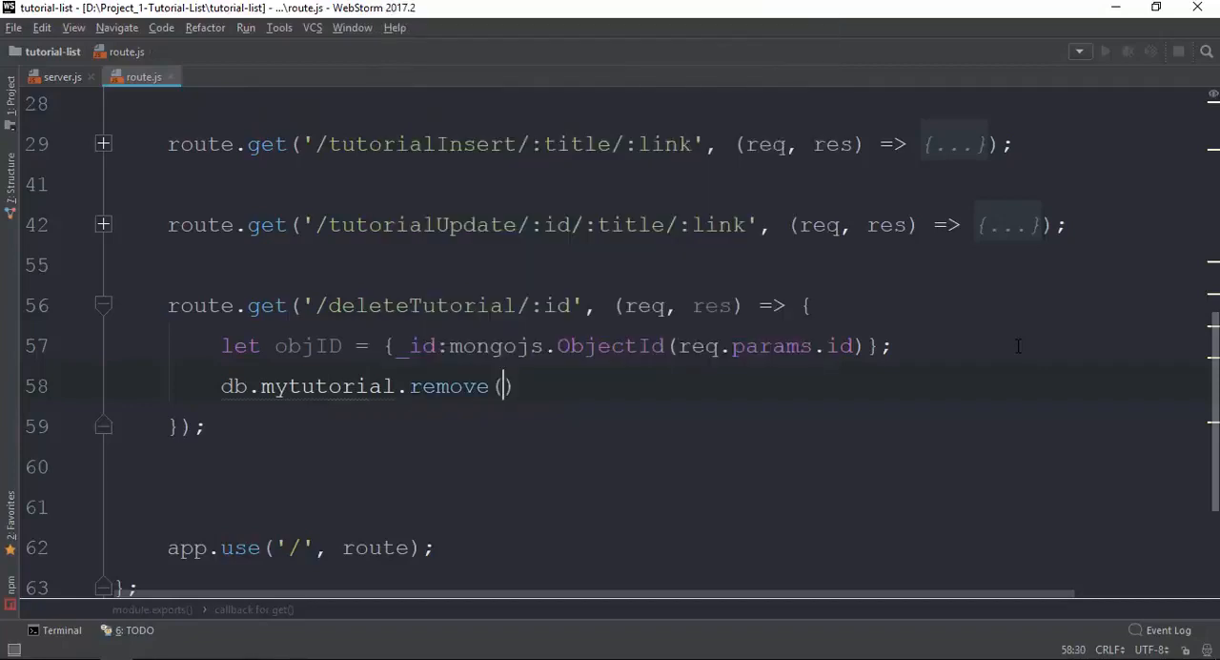
{"action": "type", "text": "obje"}
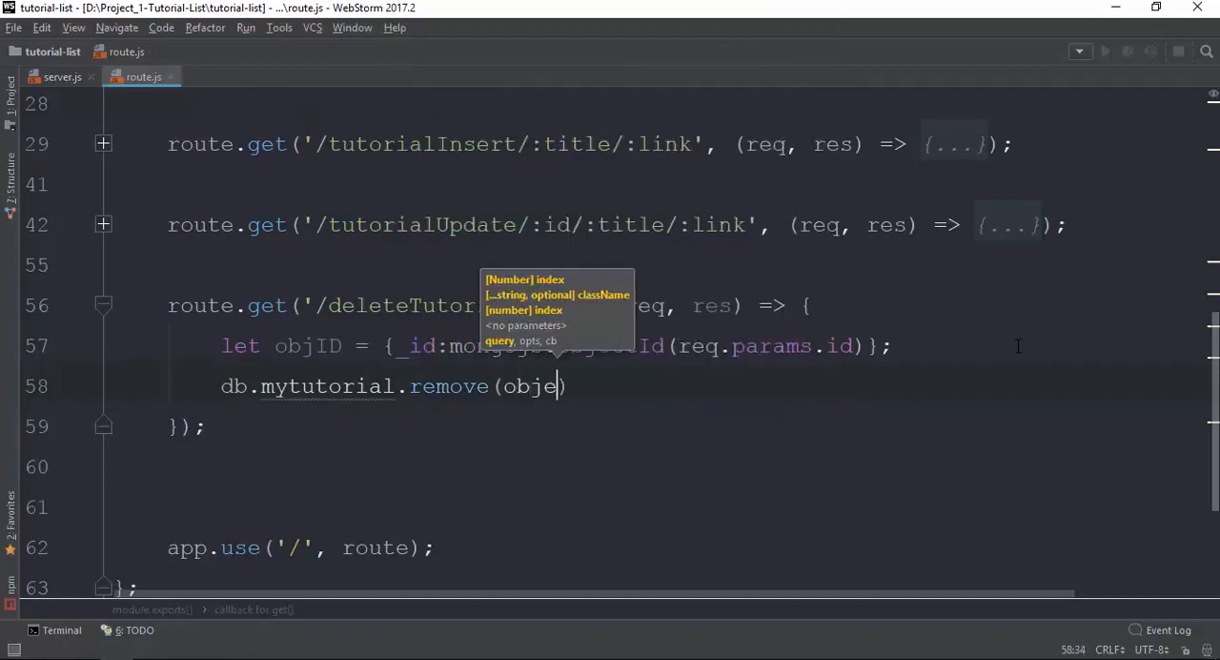
{"action": "type", "text": "ID"}
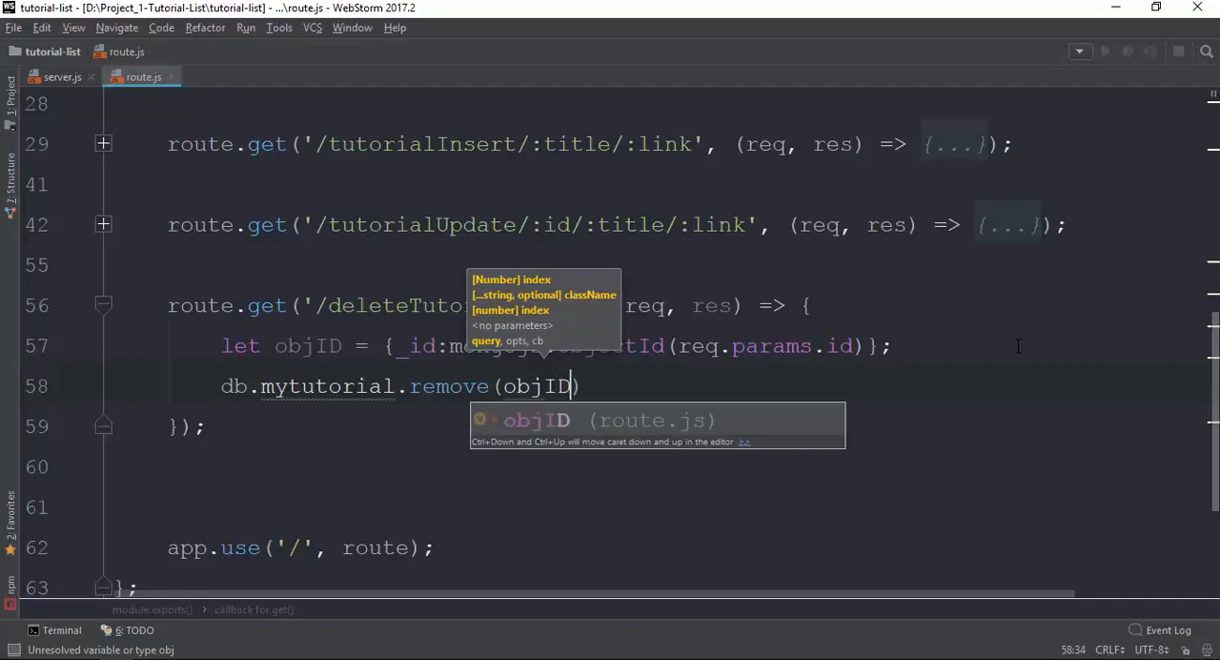
{"action": "type", "text": ","}
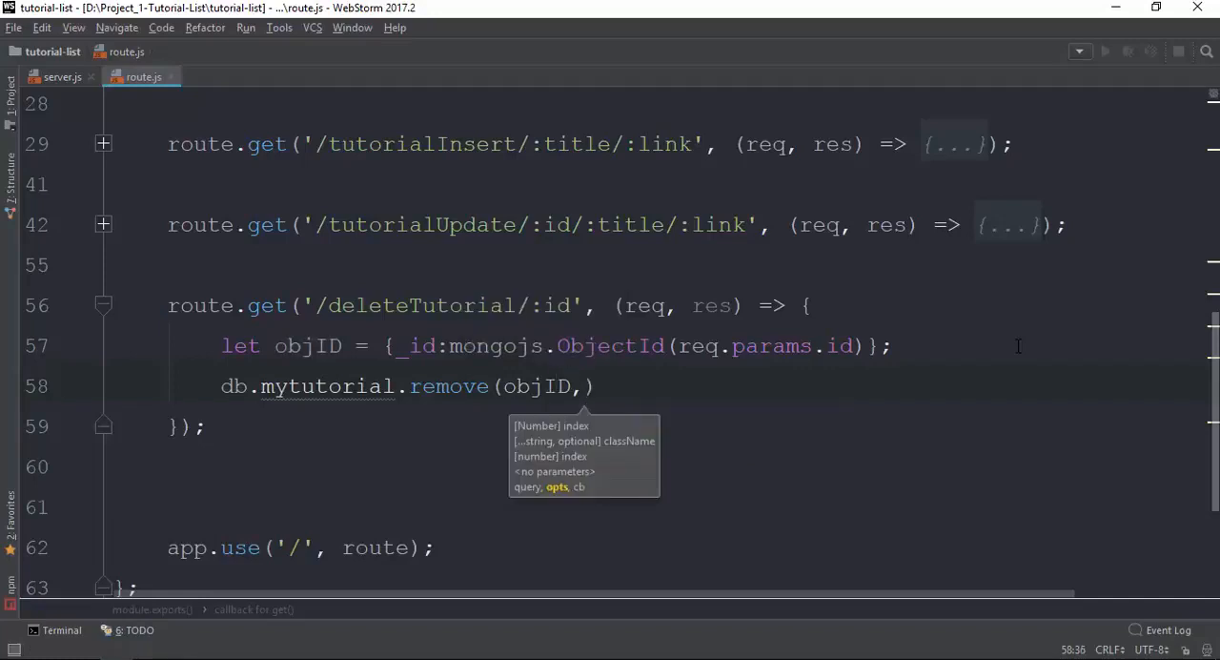
{"action": "type", "text": "function(err"}
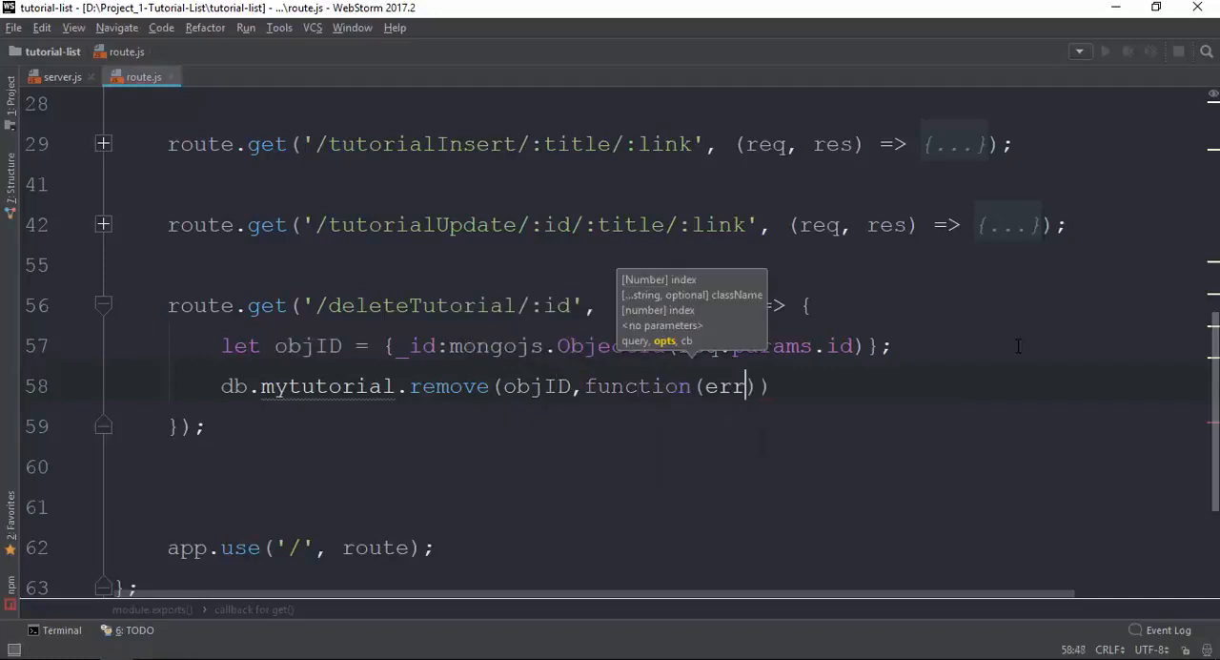
{"action": "type", "text": ", result"}
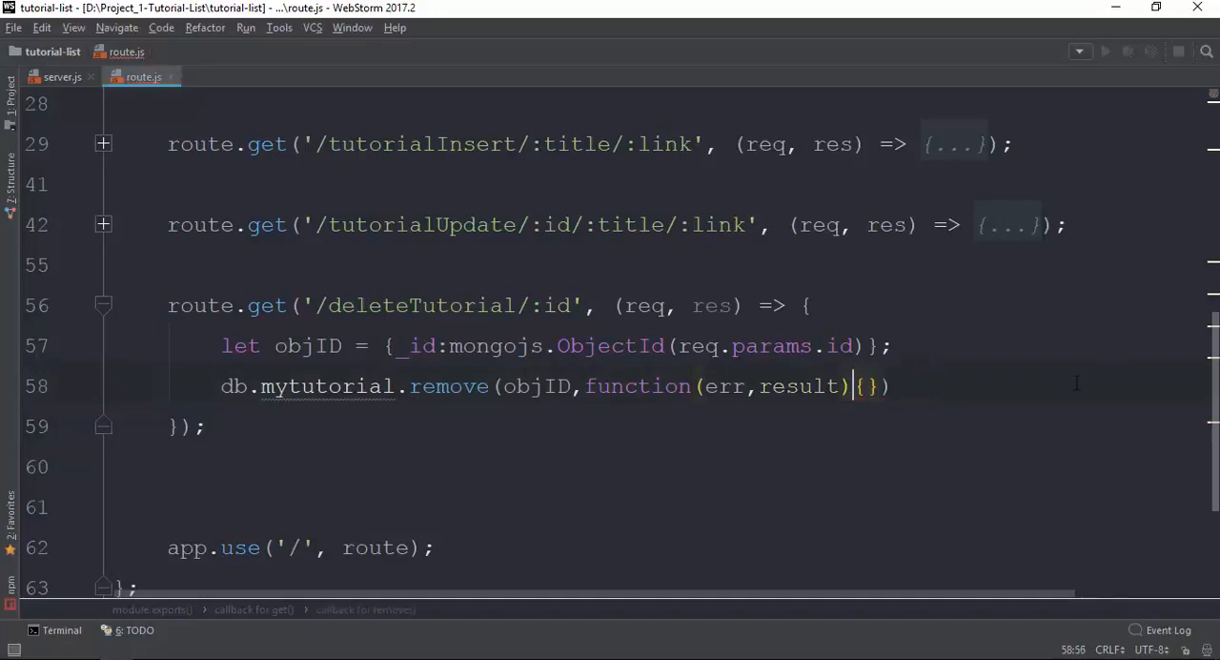
Step: Inside the remove callback, send 'Data Deleting Error' when err is set
{"action": "key", "text": "Enter"}
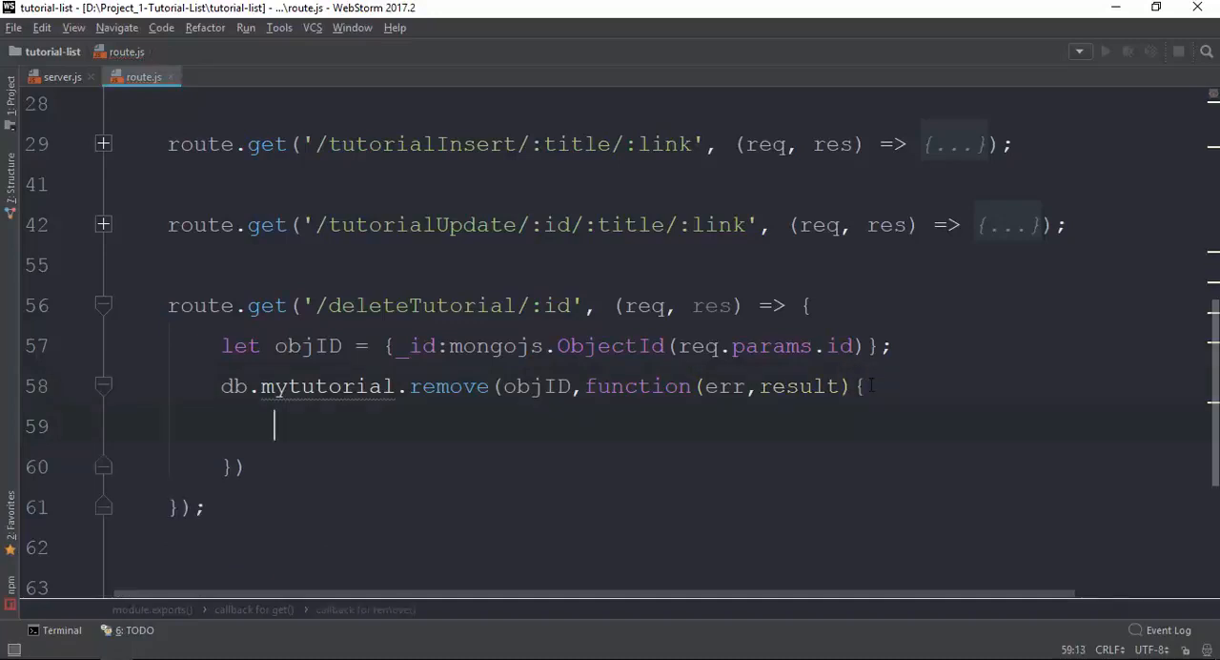
{"action": "type", "text": "if(err)"}
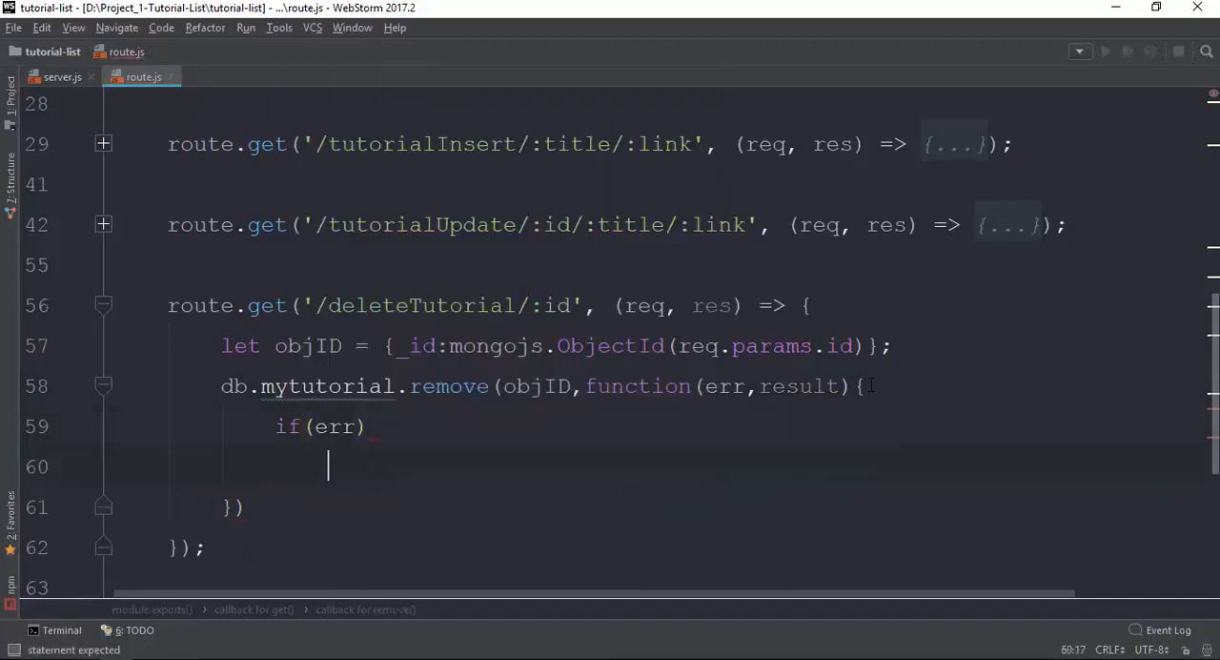
{"action": "type", "text": "res"}
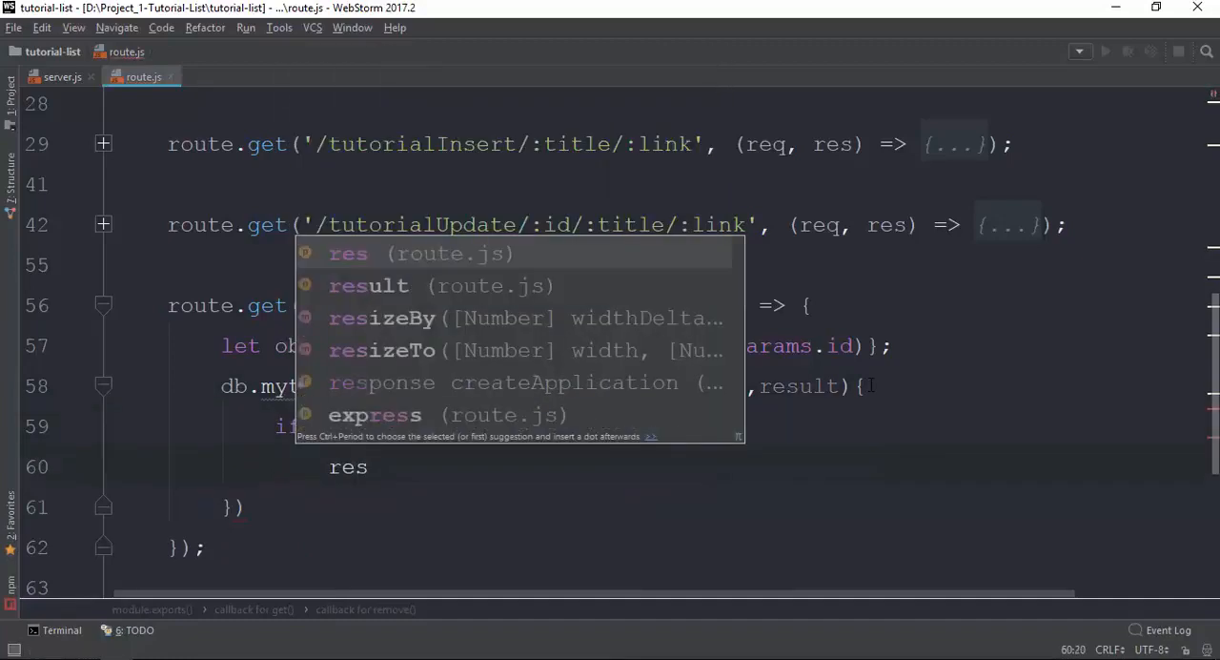
{"action": "type", "text": ".send(\""}
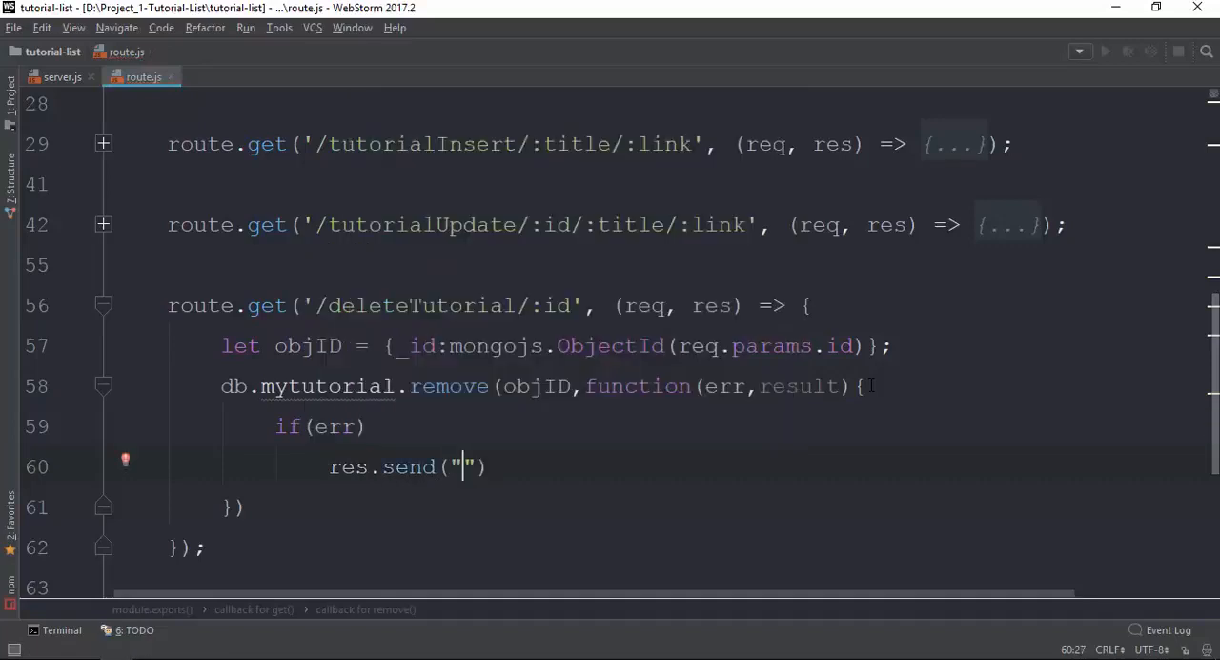
{"action": "type", "text": "Data Dele"}
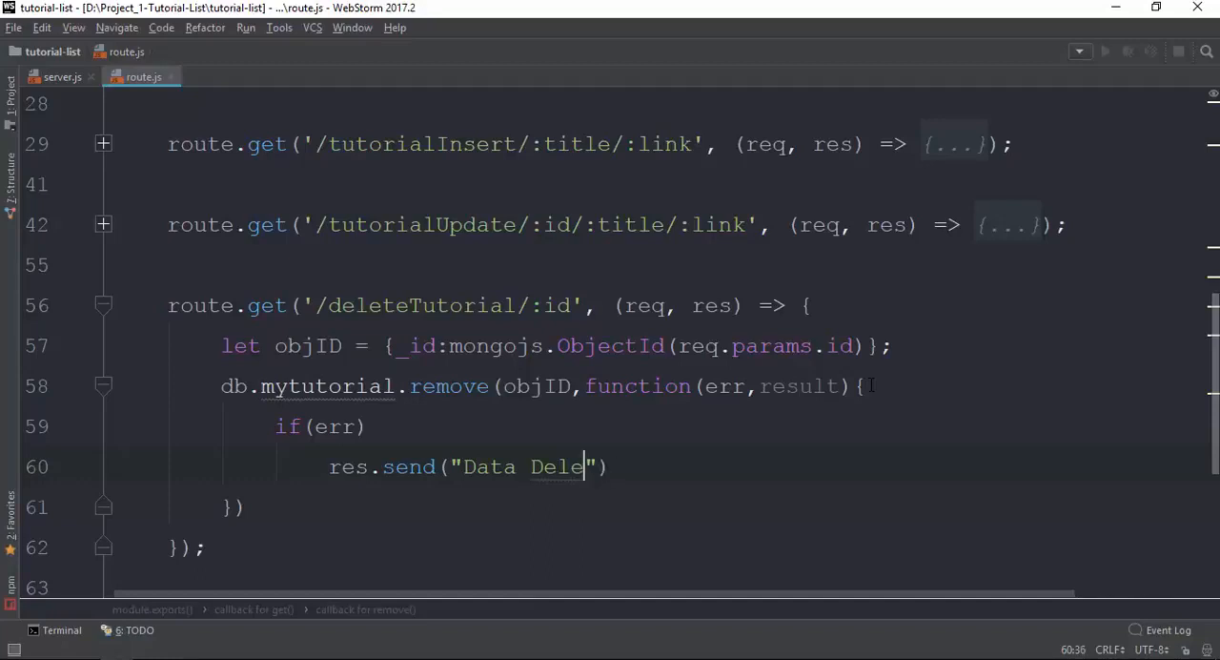
{"action": "type", "text": "ting Erro"}
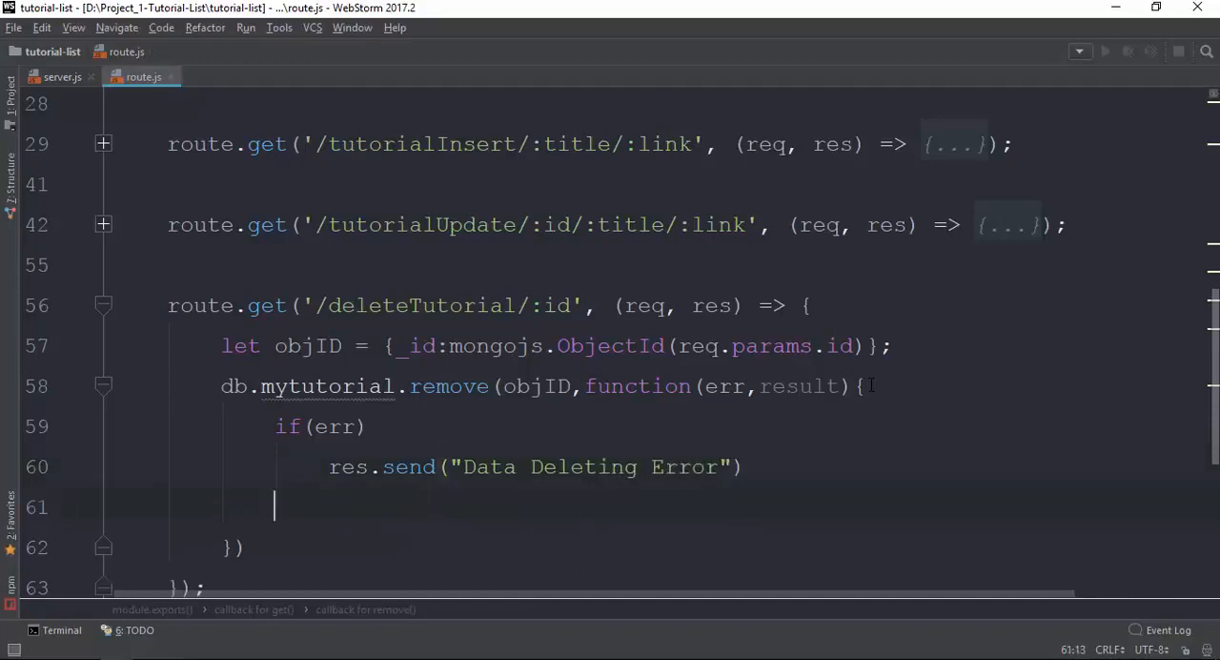
Step: Otherwise send 'Data Successfully Deleted with the id of' + req.params.id
{"action": "type", "text": "res.send(\"D"}
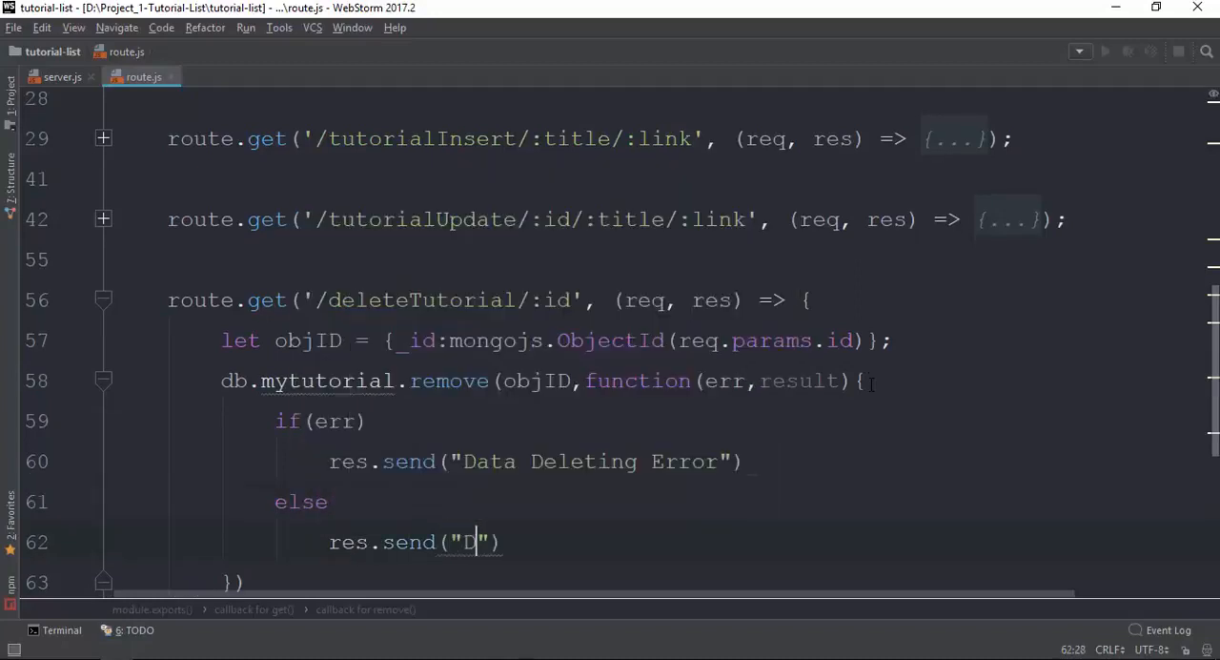
{"action": "type", "text": "ata Successf"}
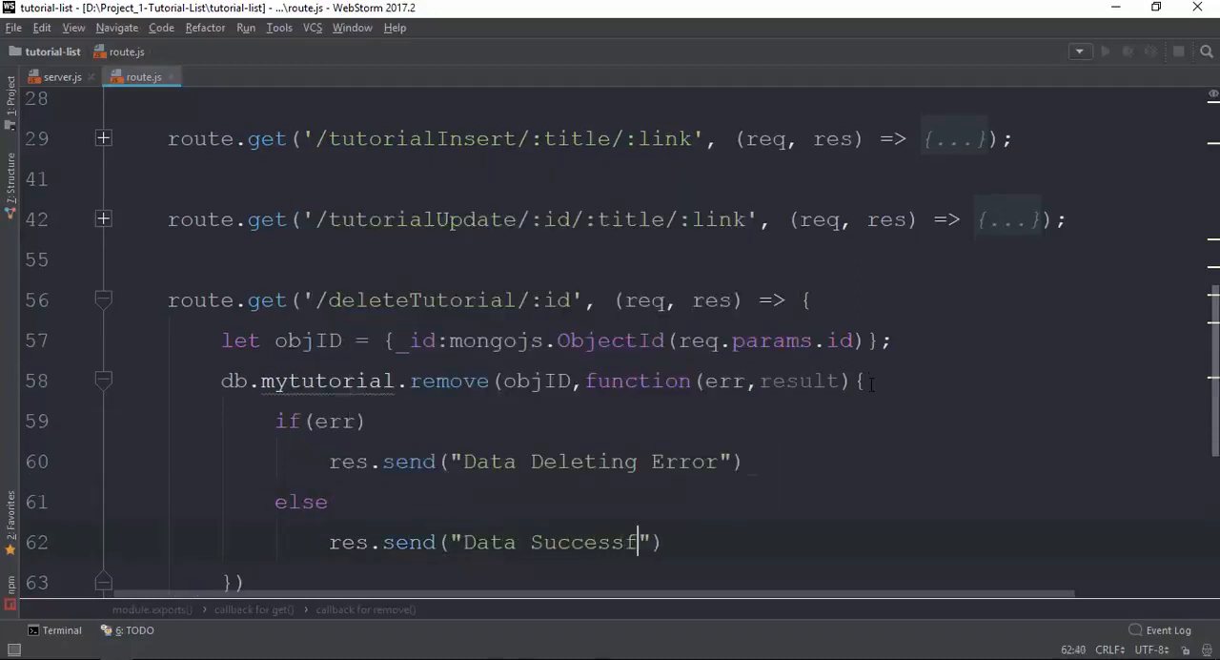
{"action": "type", "text": "ully De"}
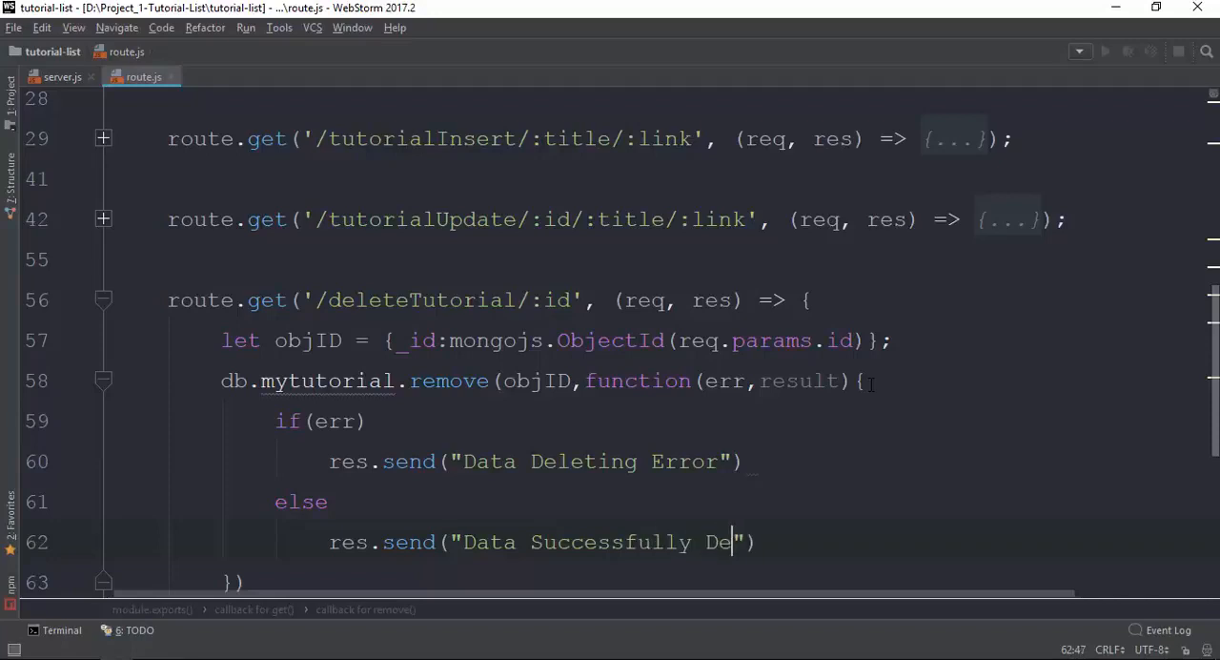
{"action": "type", "text": "leted with th"}
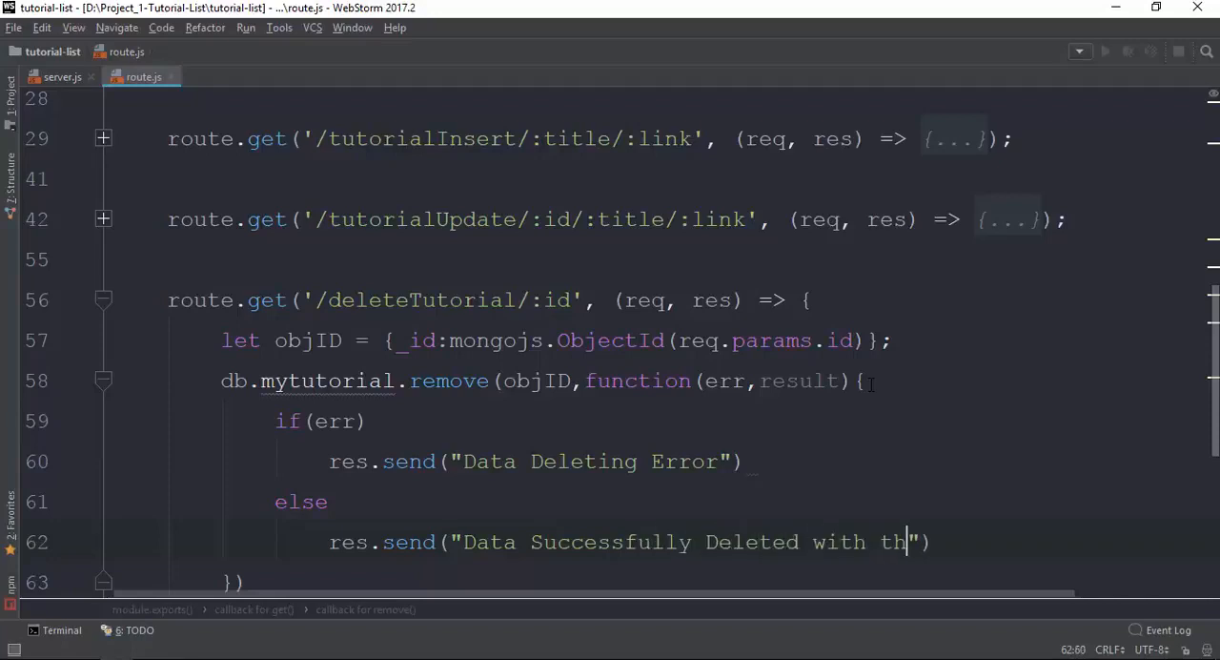
{"action": "type", "text": "e id of"}
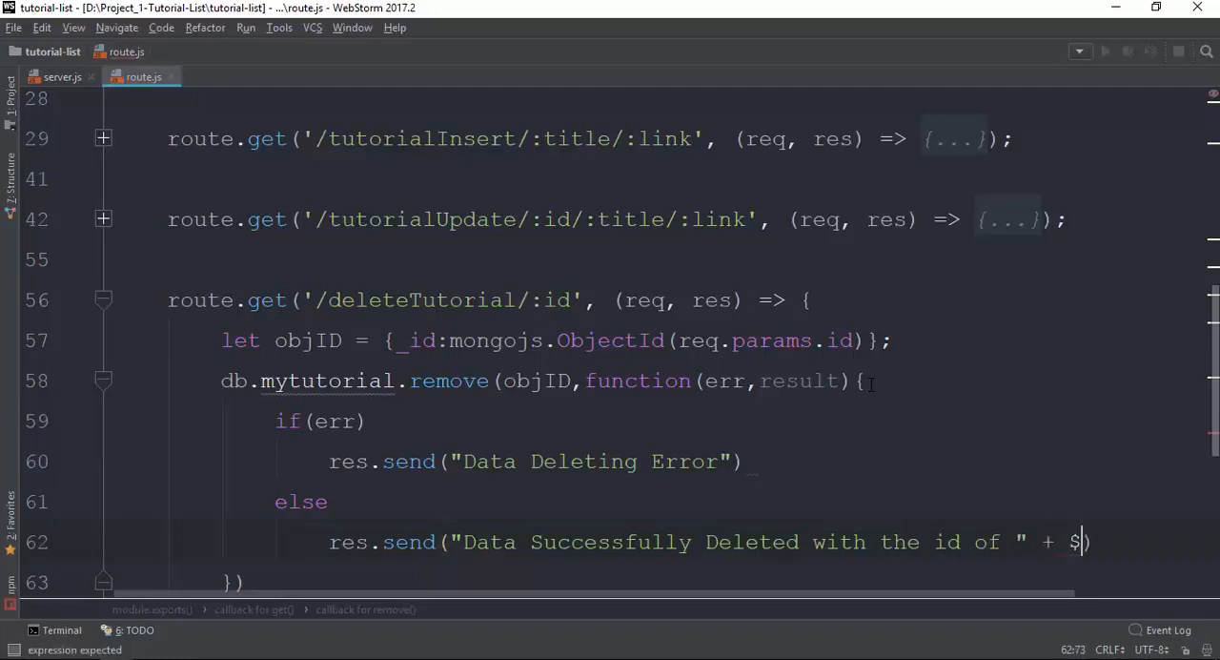
{"action": "key", "text": "Backspace"}
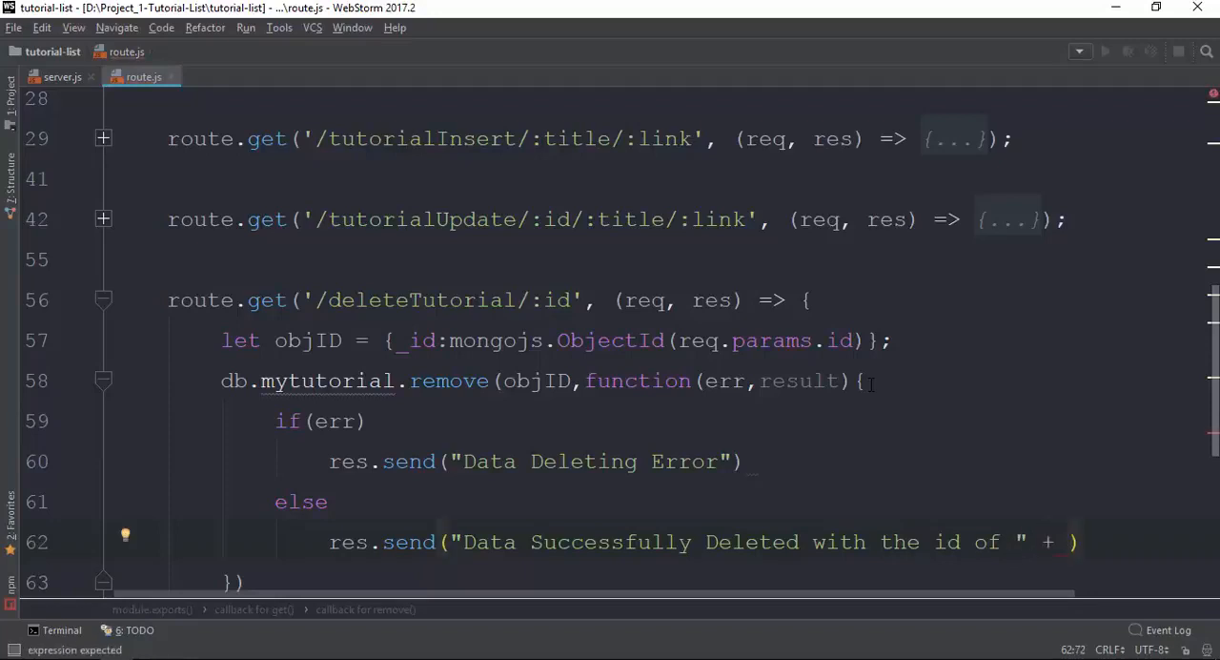
{"action": "type", "text": "req"}
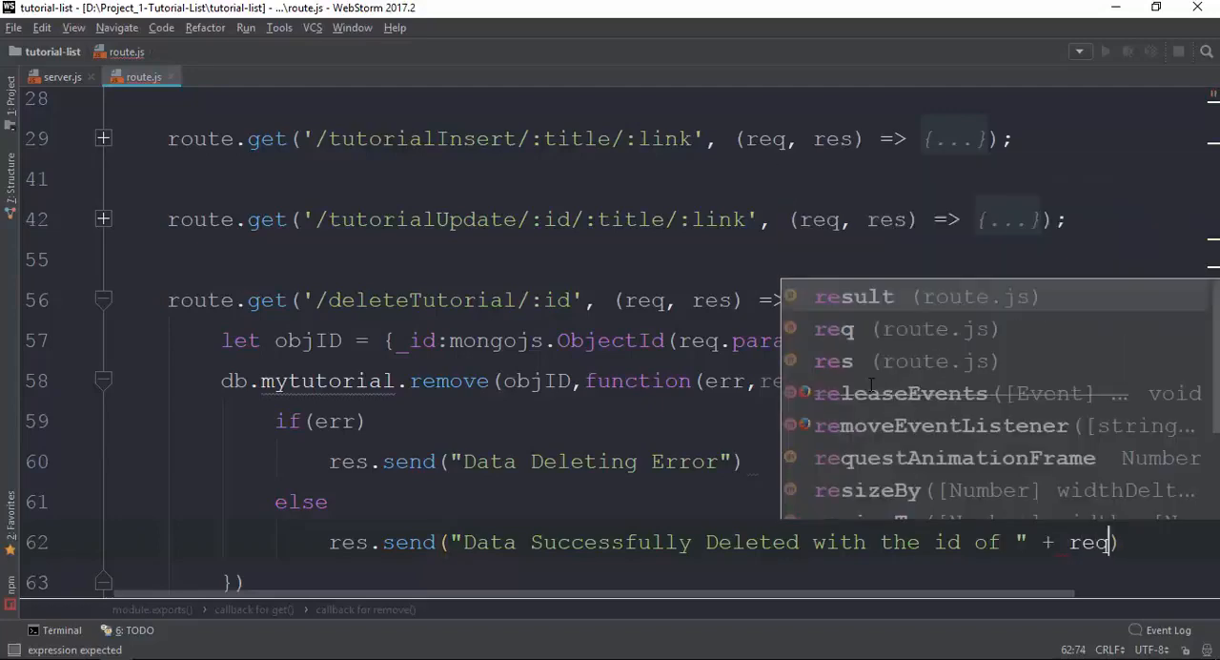
{"action": "type", "text": ".params.id"}
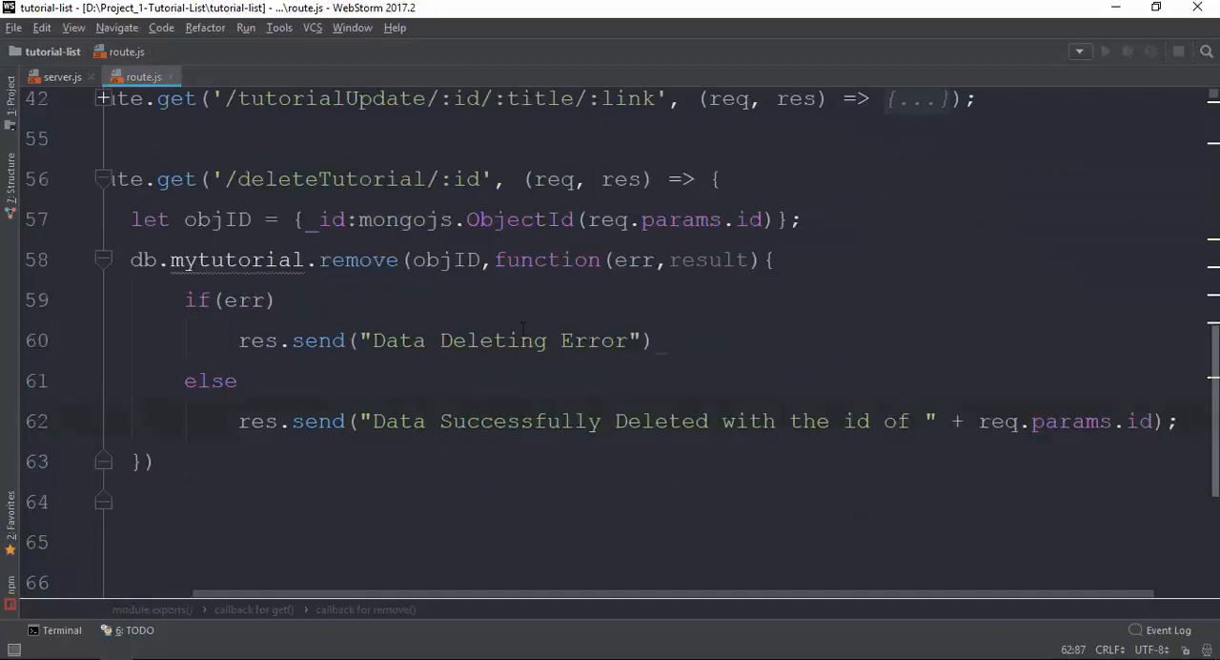
Step: Highlight the deleteTutorial path and select its id parameter name
{"action": "left_click", "coordinate": [317, 179]}
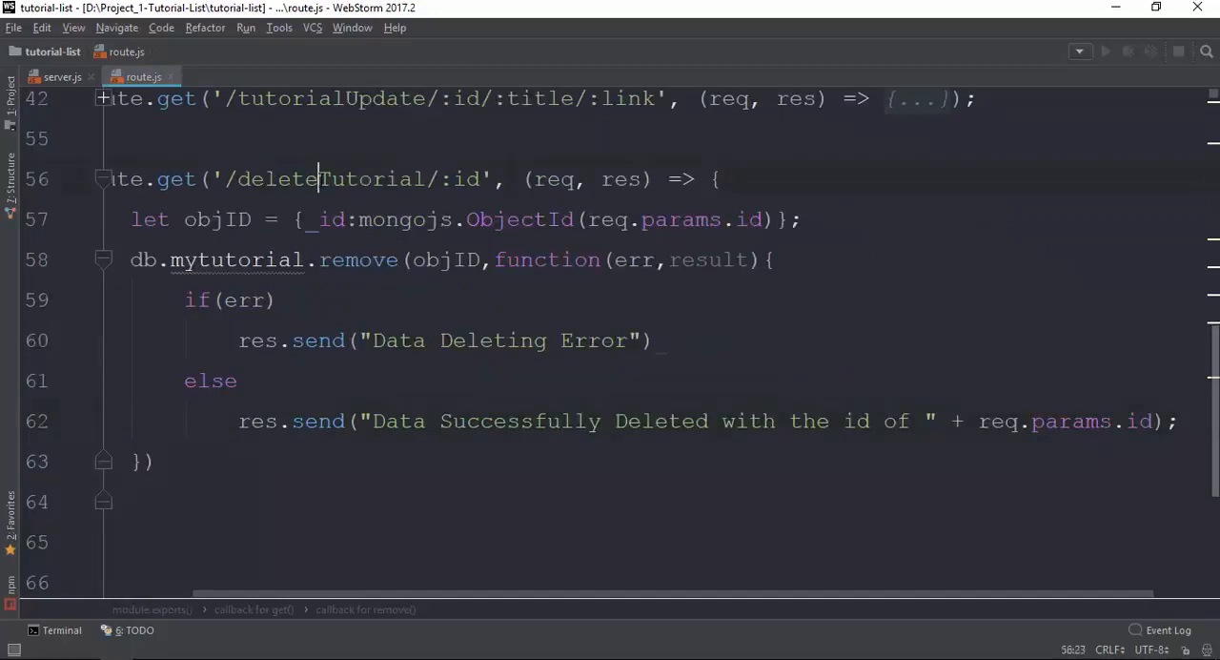
{"action": "left_click", "coordinate": [465, 179]}
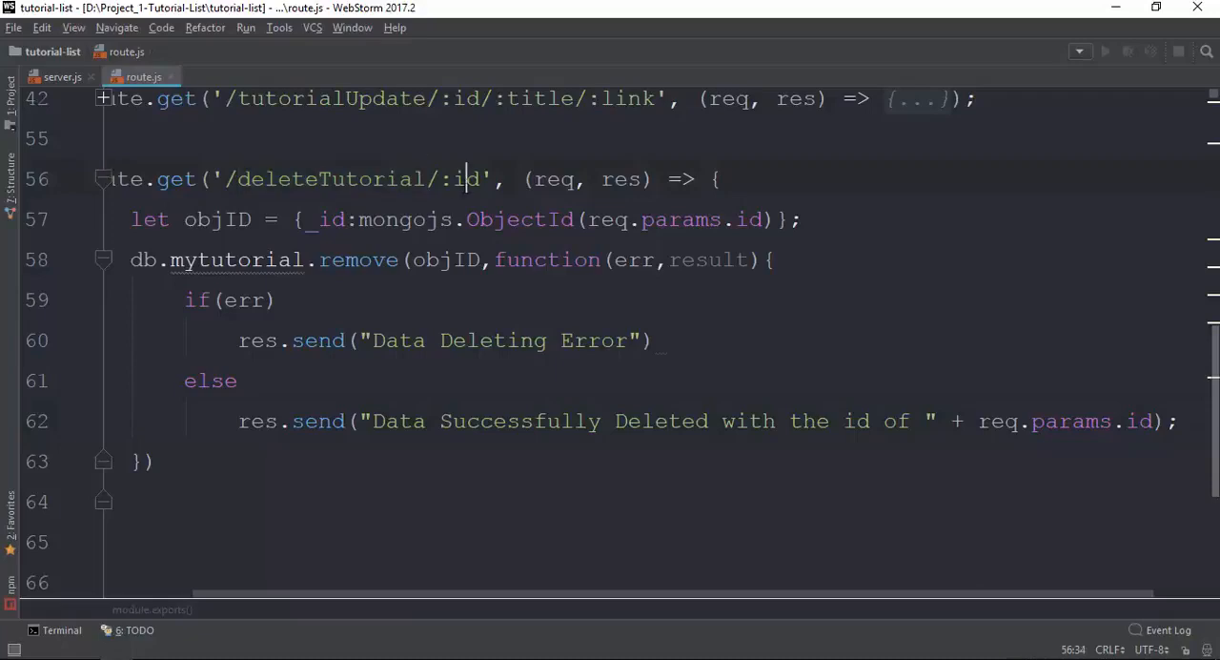
{"action": "double_click", "coordinate": [329, 179]}
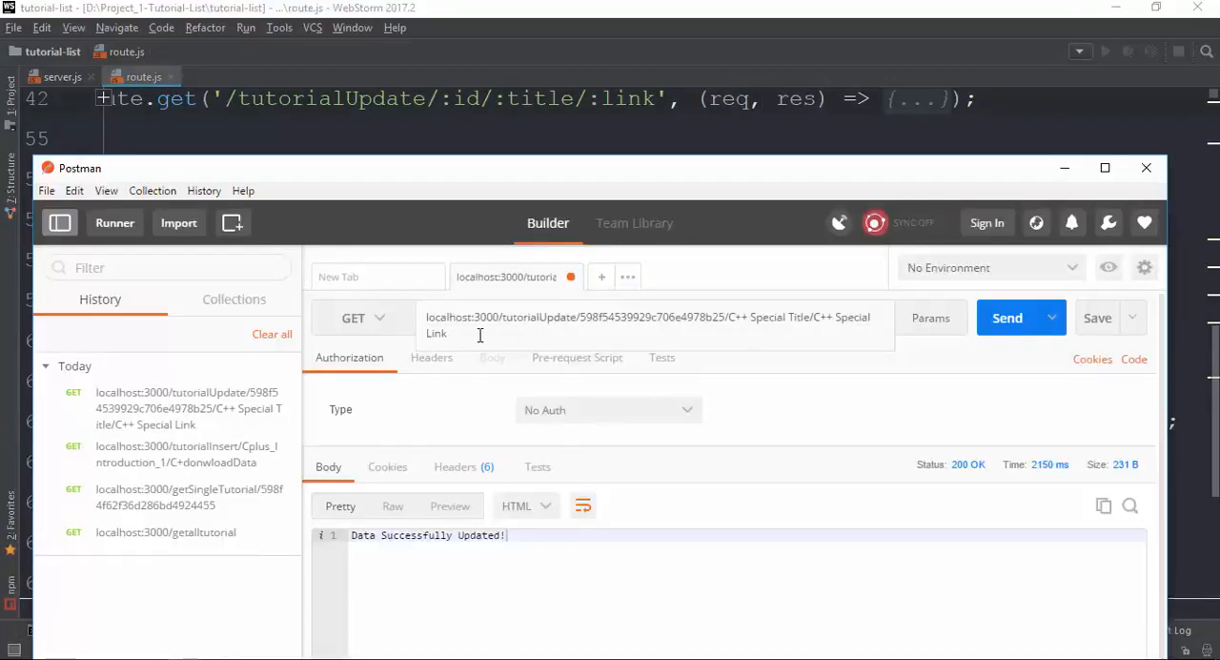
Step: Send localhost:3000/deleteTutorial/598f54539929c706e4978b25 from Postman
{"action": "type", "text": "localhost:3000/deleteTutorial"}
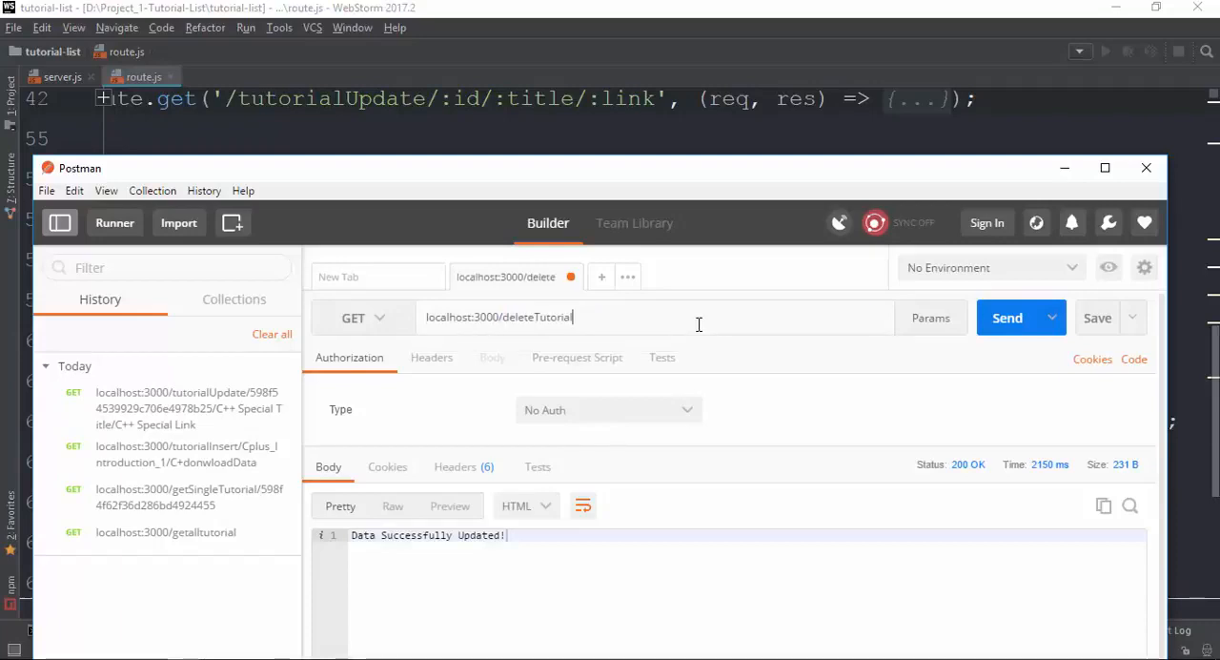
{"action": "type", "text": "/598f54539929c706e4978b25"}
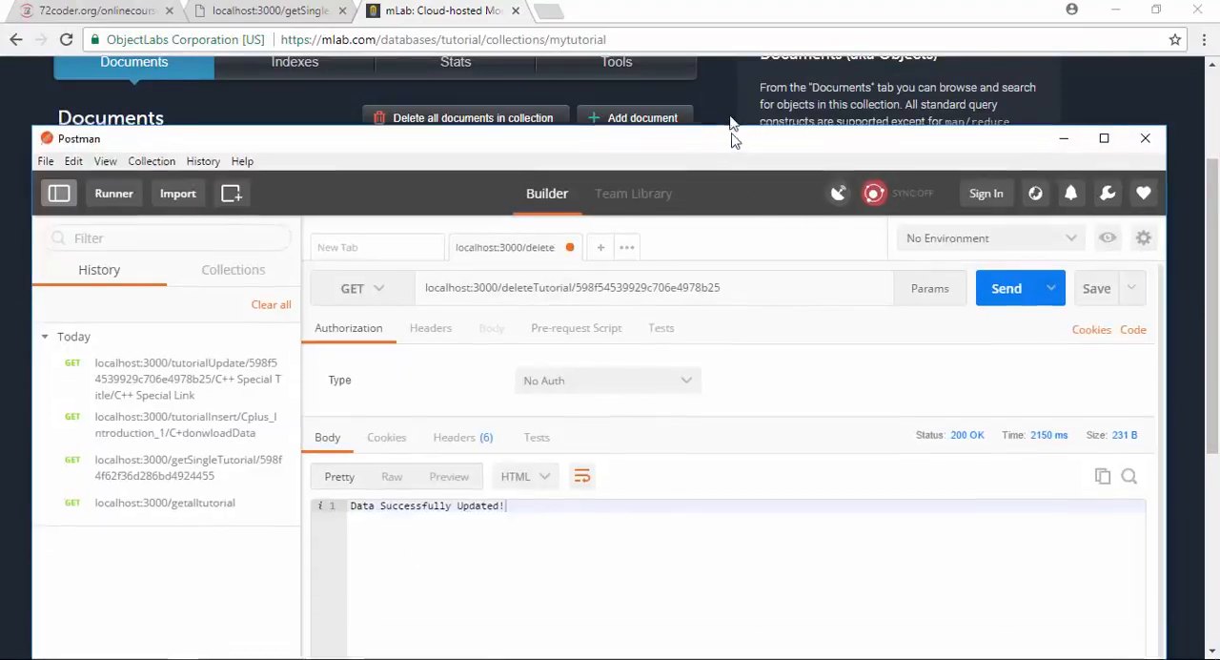
{"action": "left_click", "coordinate": [1006, 288]}
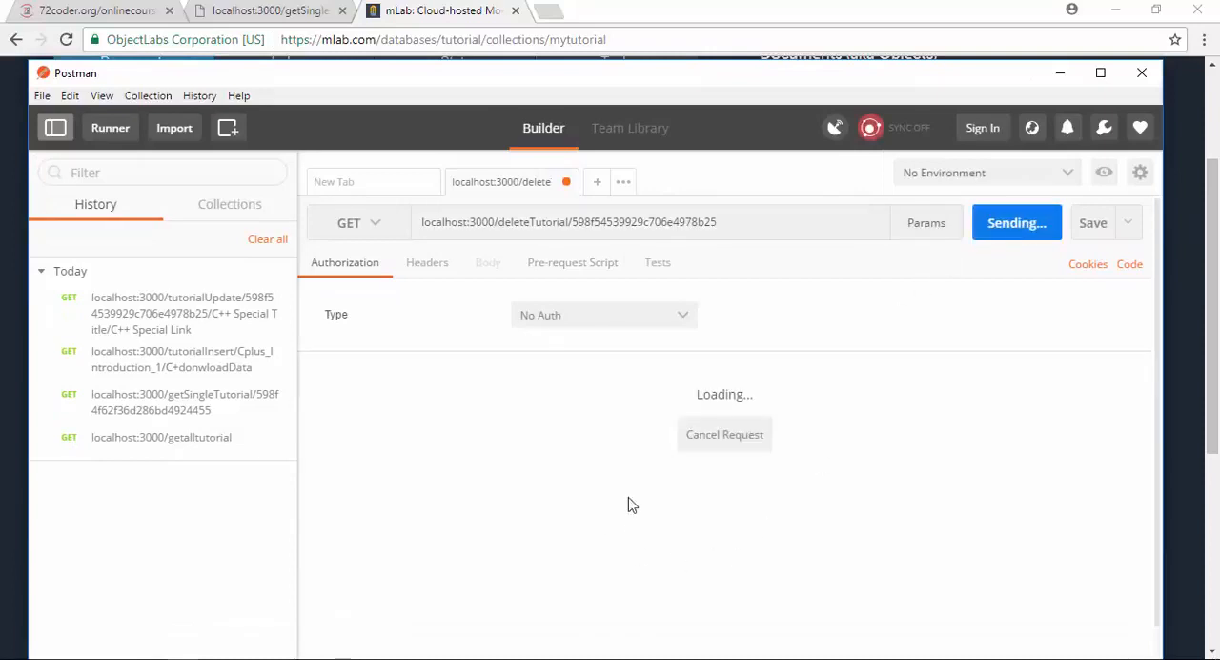
{"action": "mouse_move", "coordinate": [1028, 415]}
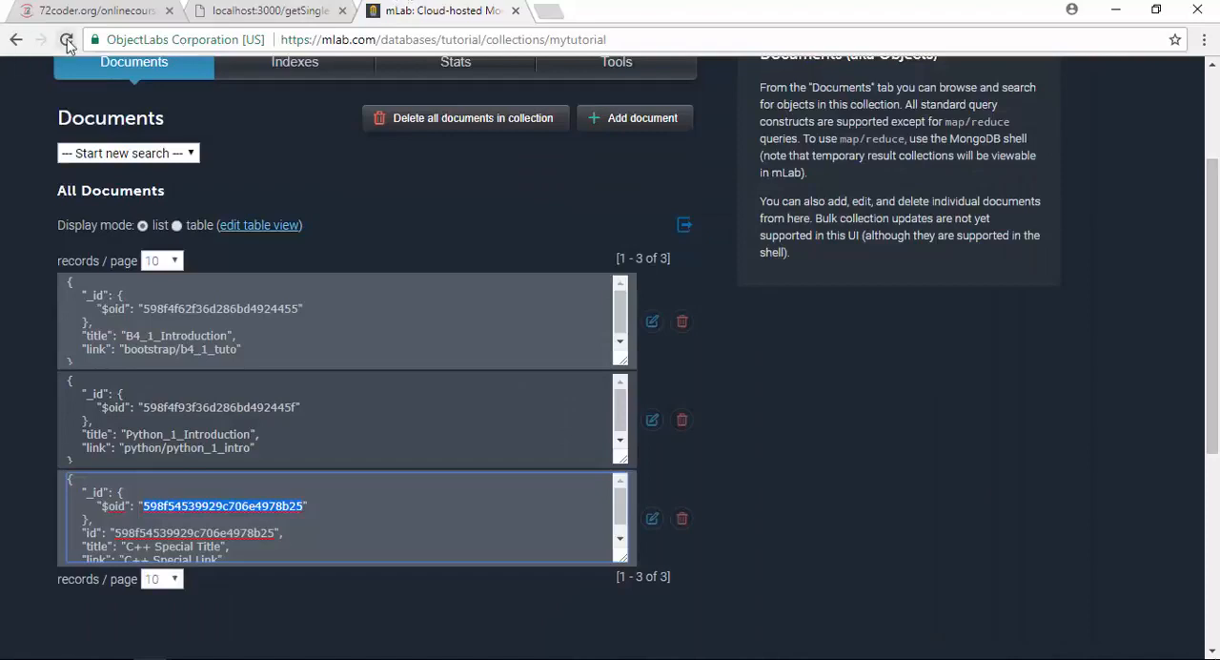
Step: Reload the mLab mytutorial collection and confirm only two documents remain, C++ one gone
{"action": "left_click", "coordinate": [68, 39]}
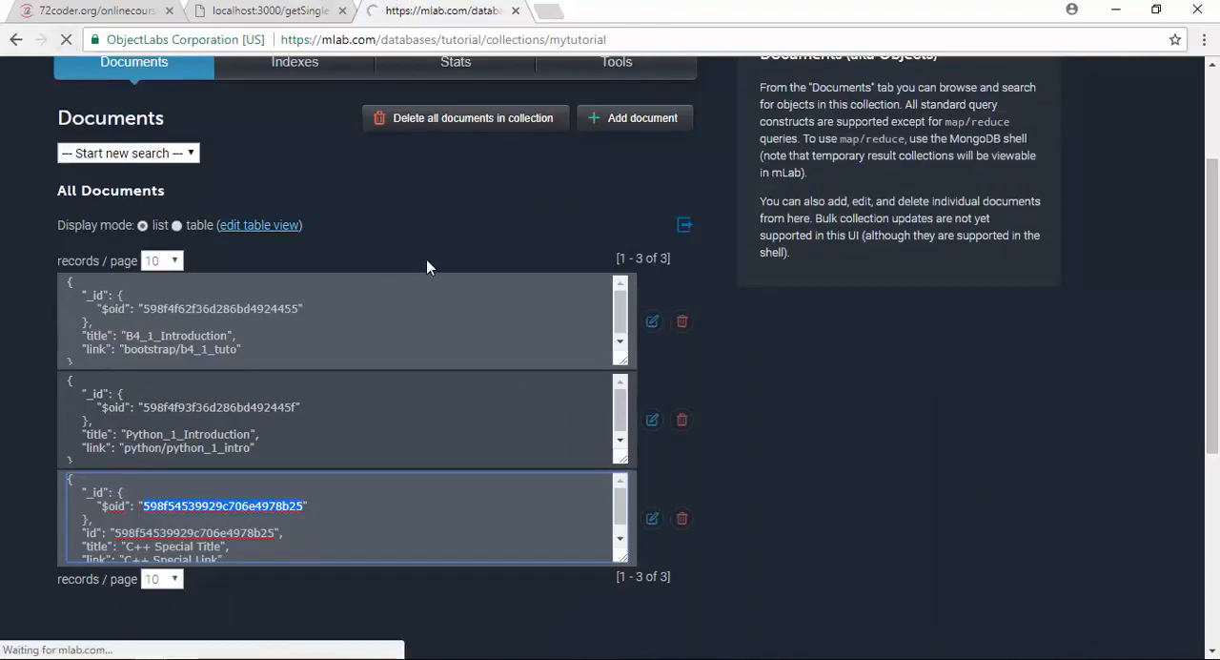
{"action": "left_click", "coordinate": [682, 517]}
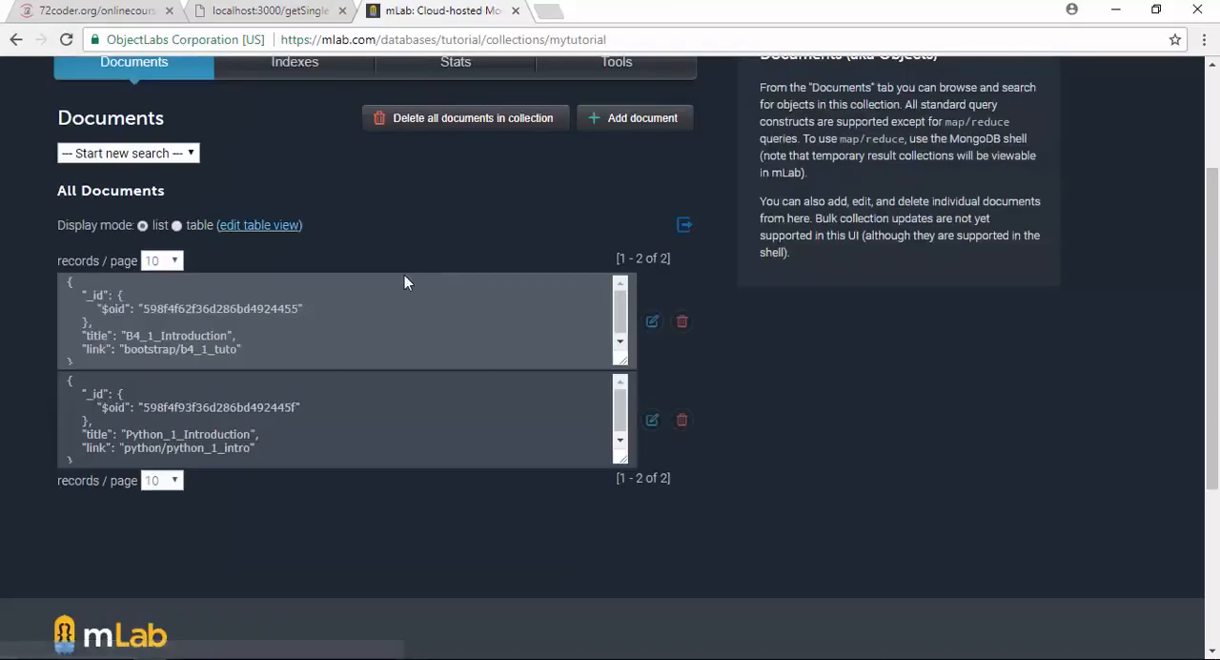
{"action": "mouse_move", "coordinate": [236, 544]}
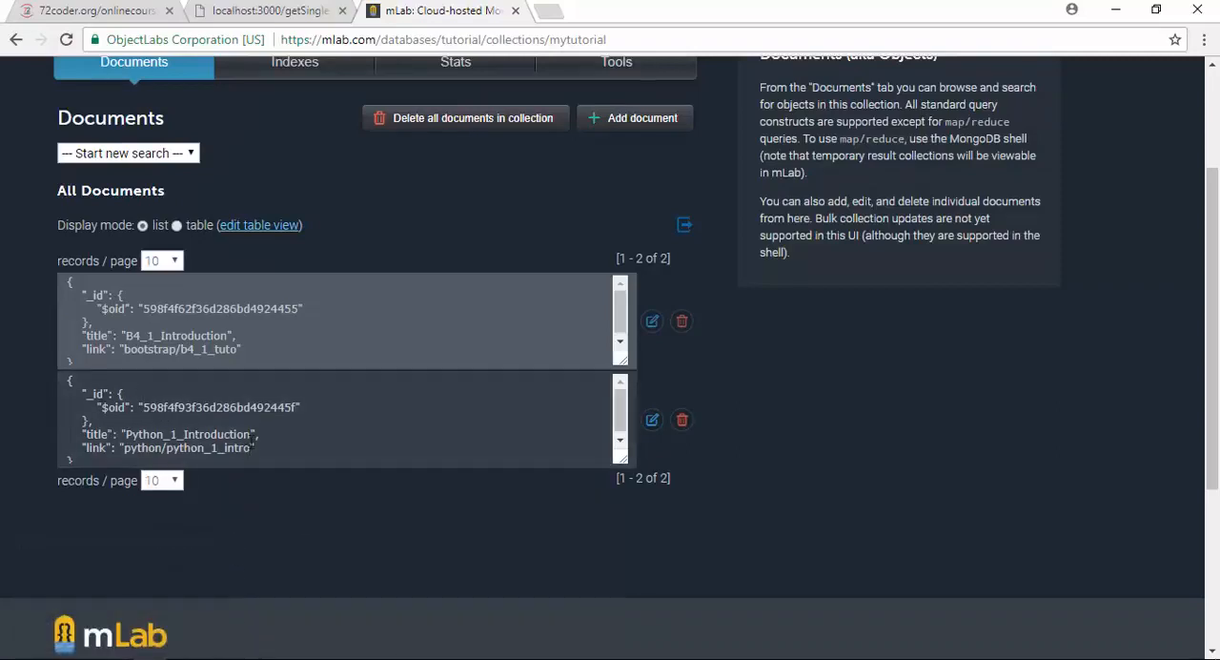
{"action": "double_click", "coordinate": [220, 407]}
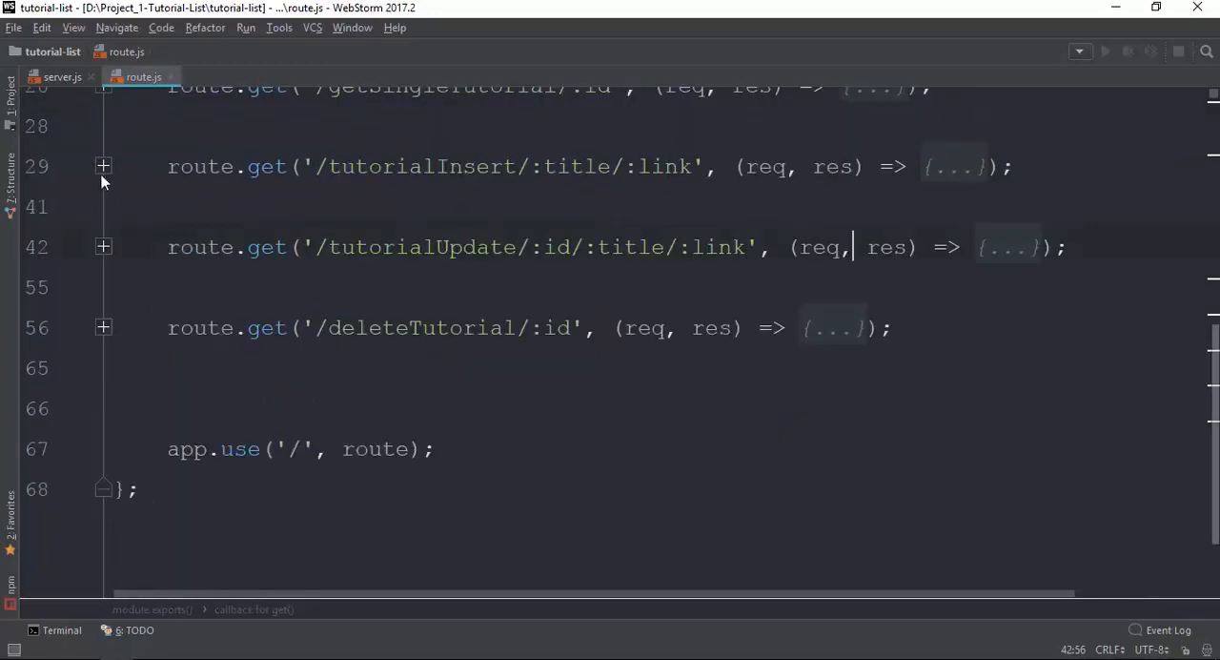
Step: Toggle the tutorialInsert fold and expand the tutorialUpdate route body
{"action": "left_click", "coordinate": [103, 165]}
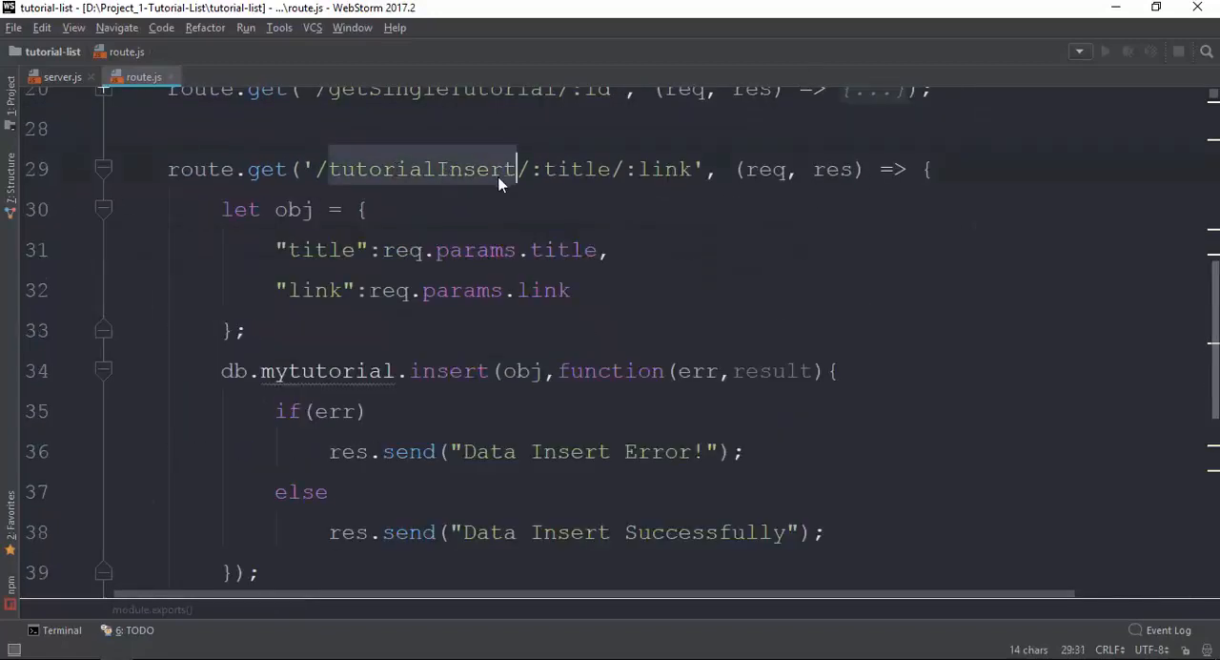
{"action": "left_click", "coordinate": [103, 169]}
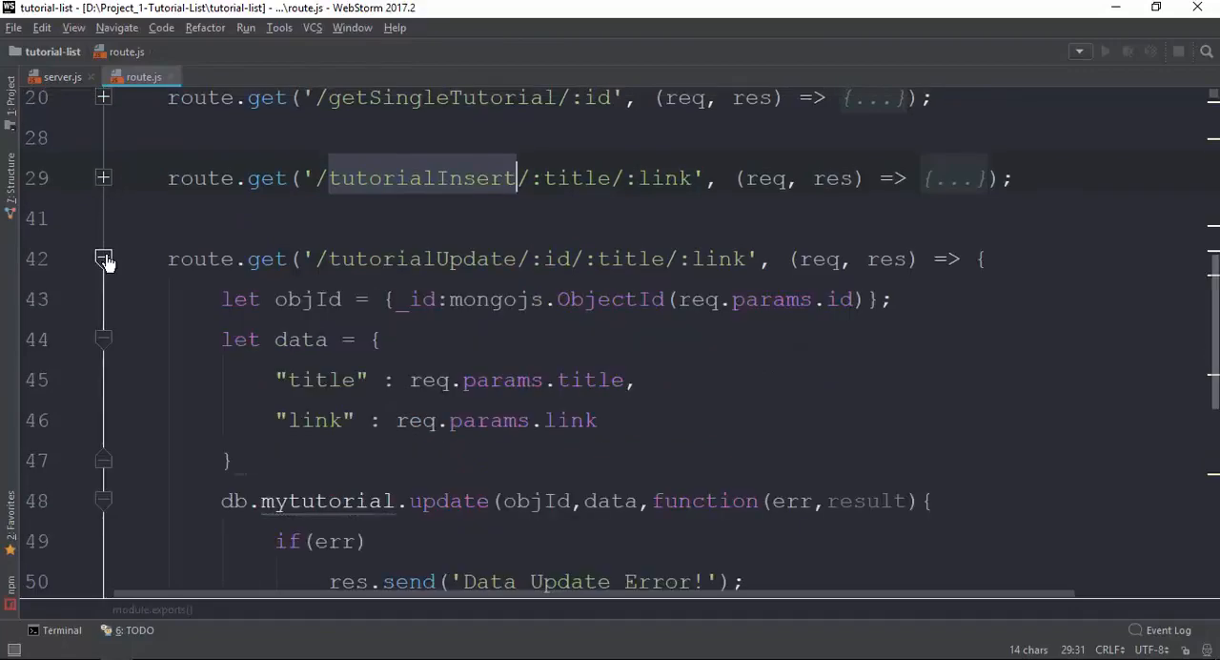
{"action": "left_click", "coordinate": [410, 258]}
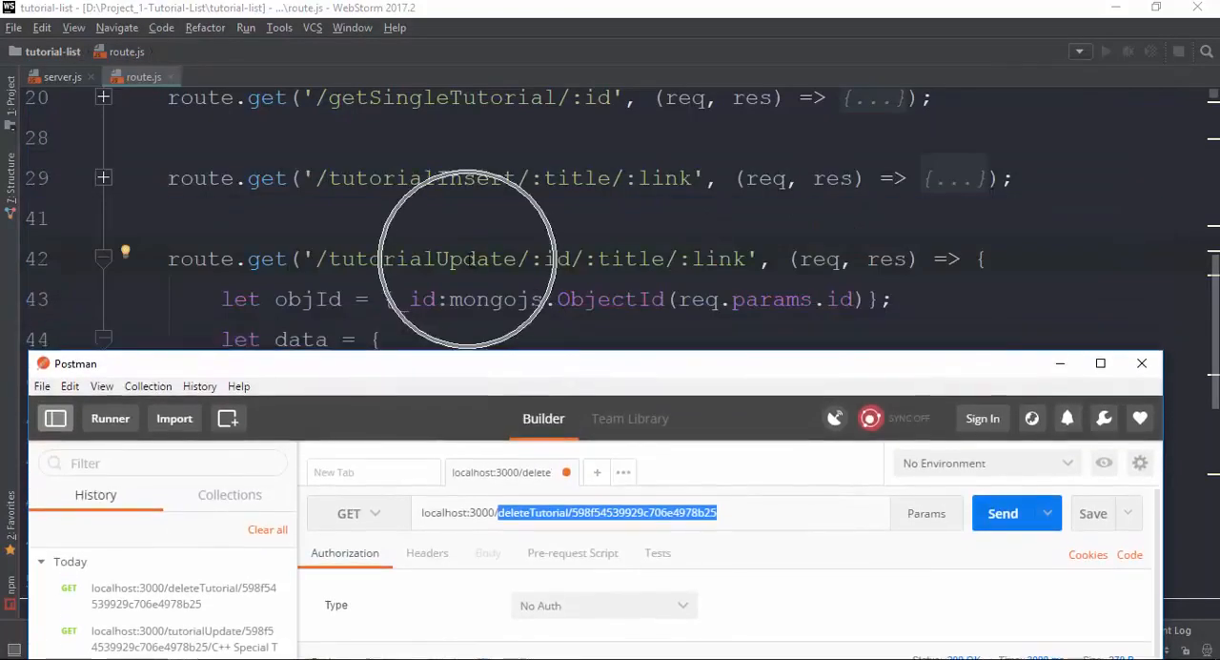
Step: Send localhost:3000/tutorialUpdate/598f4f93f36d286bd492445f/Python_Special_1/Paython_Special_1_Download from Postman
{"action": "type", "text": "localhost:3000/tutor"}
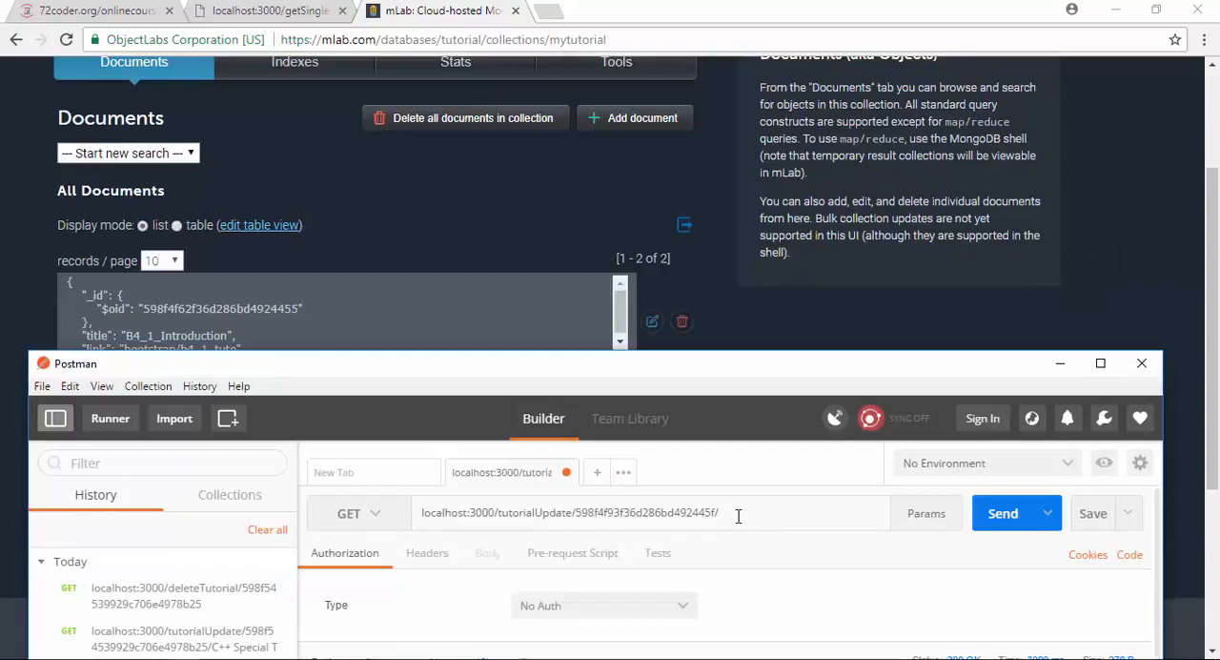
{"action": "type", "text": "Python_Spec"}
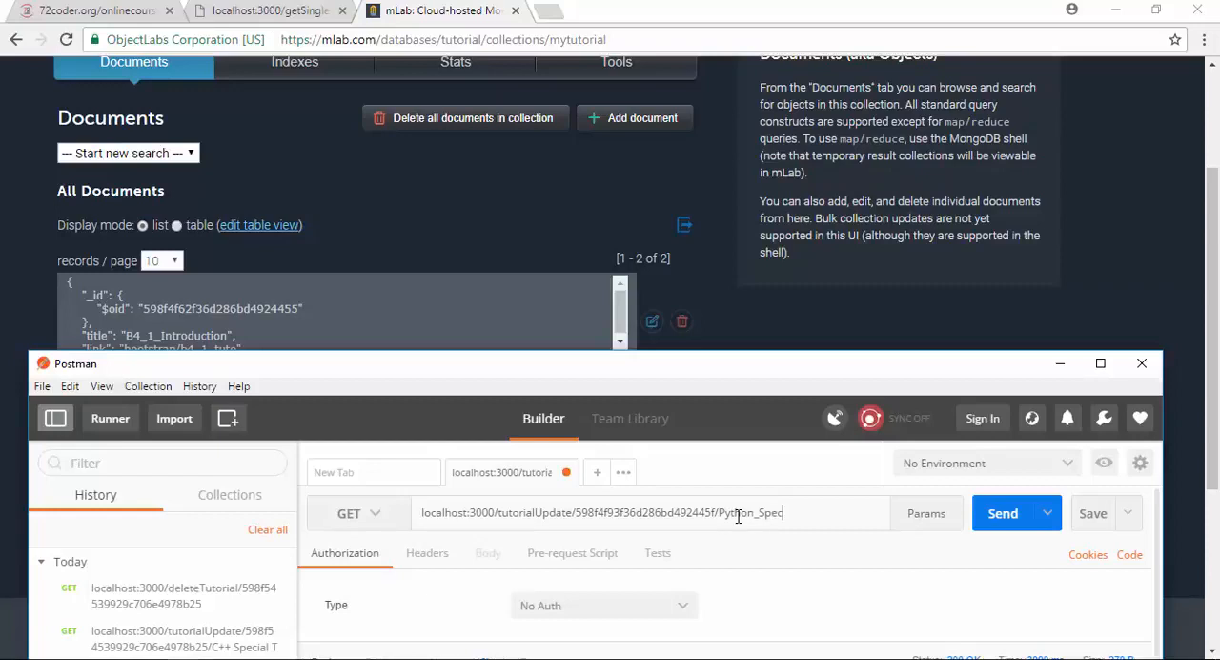
{"action": "key", "text": "Backspace"}
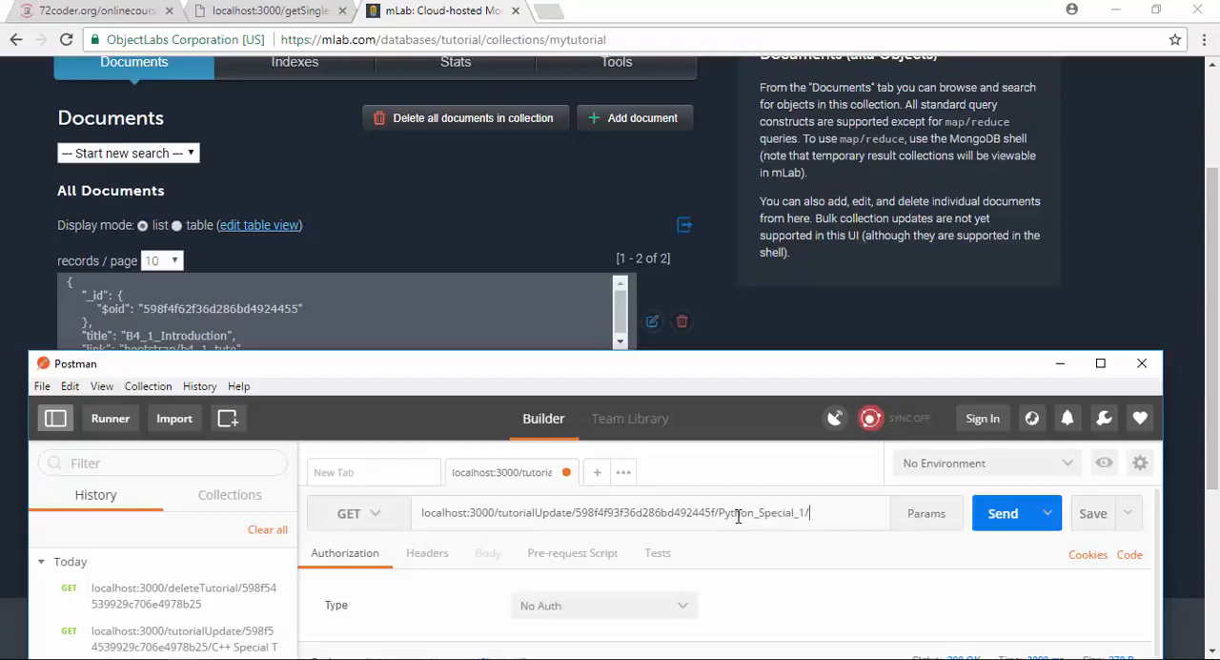
{"action": "type", "text": "Pytho"}
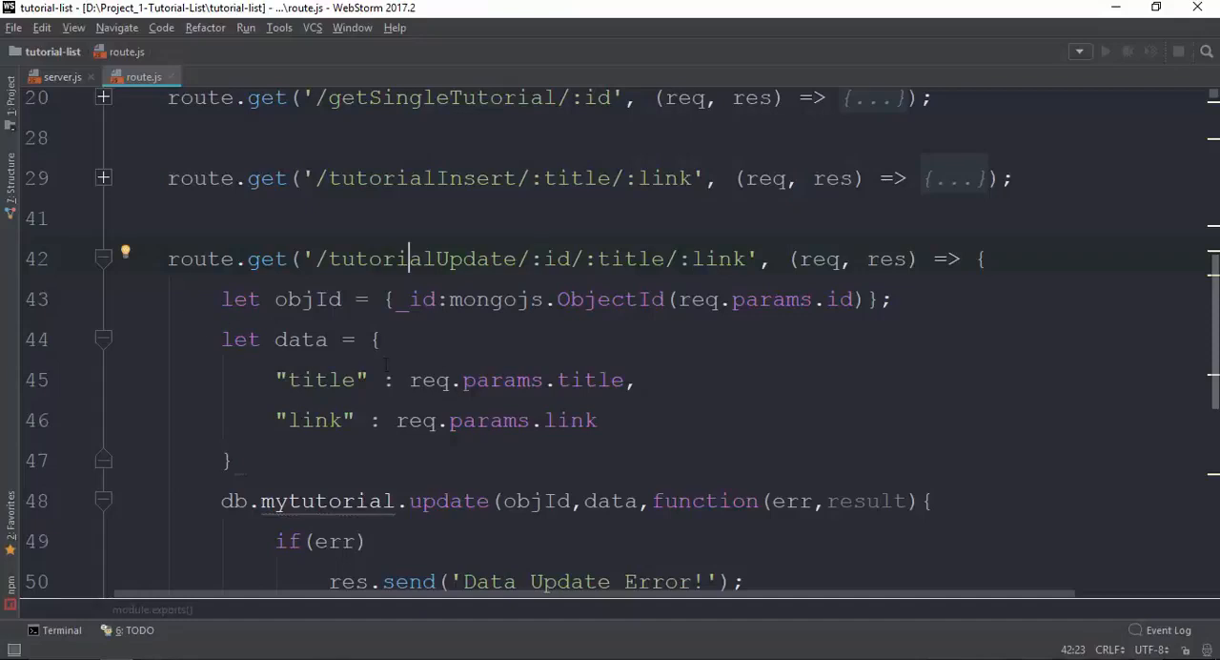
{"action": "scroll", "scroll_direction": "down", "scroll_amount": 3}
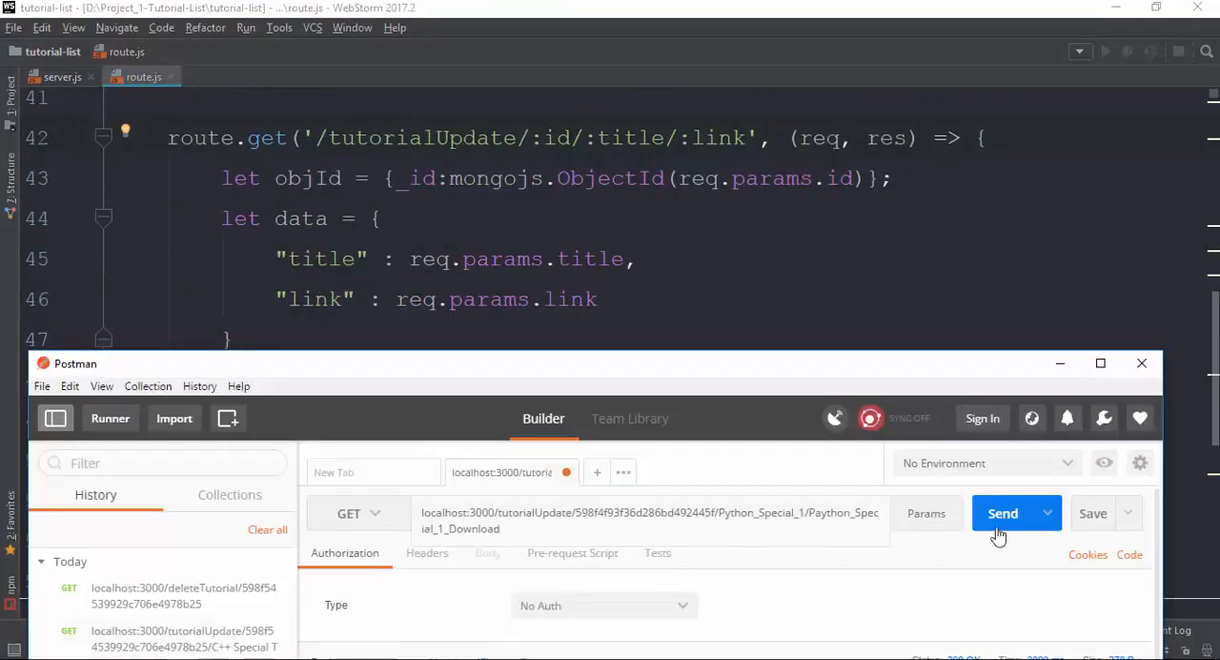
{"action": "left_click", "coordinate": [1002, 512]}
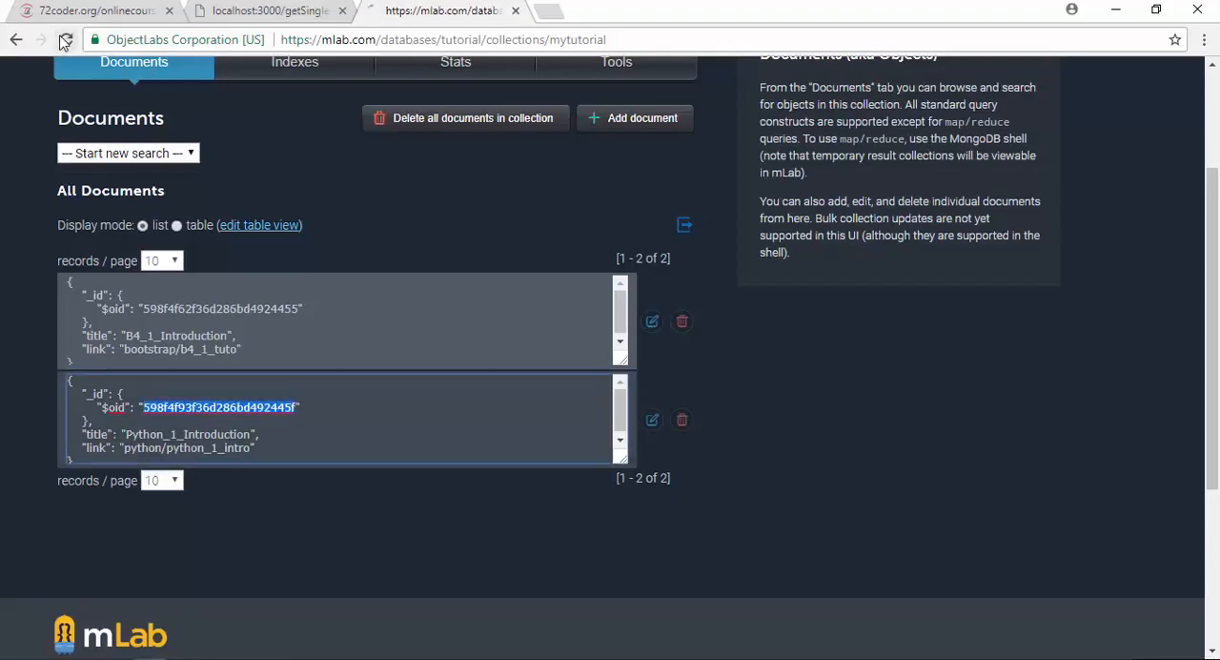
Step: Reload mLab and inspect the document now titled Python_Special_1 with Paython_Special_1_Download link
{"action": "left_click", "coordinate": [63, 39]}
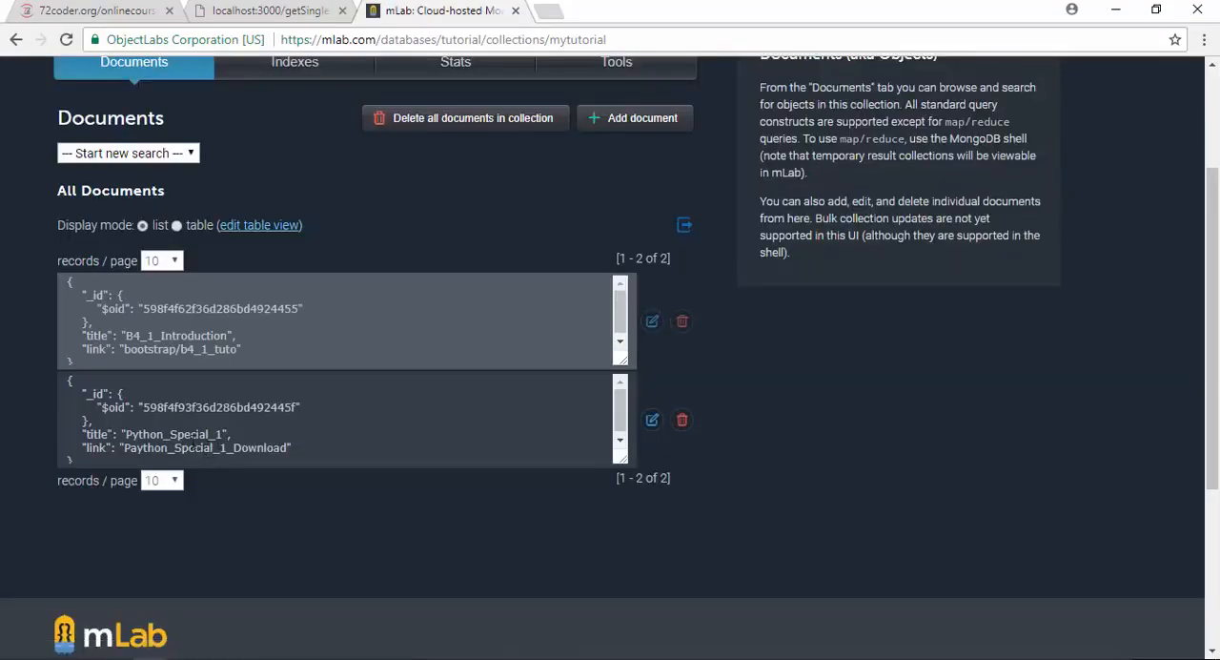
{"action": "double_click", "coordinate": [175, 434]}
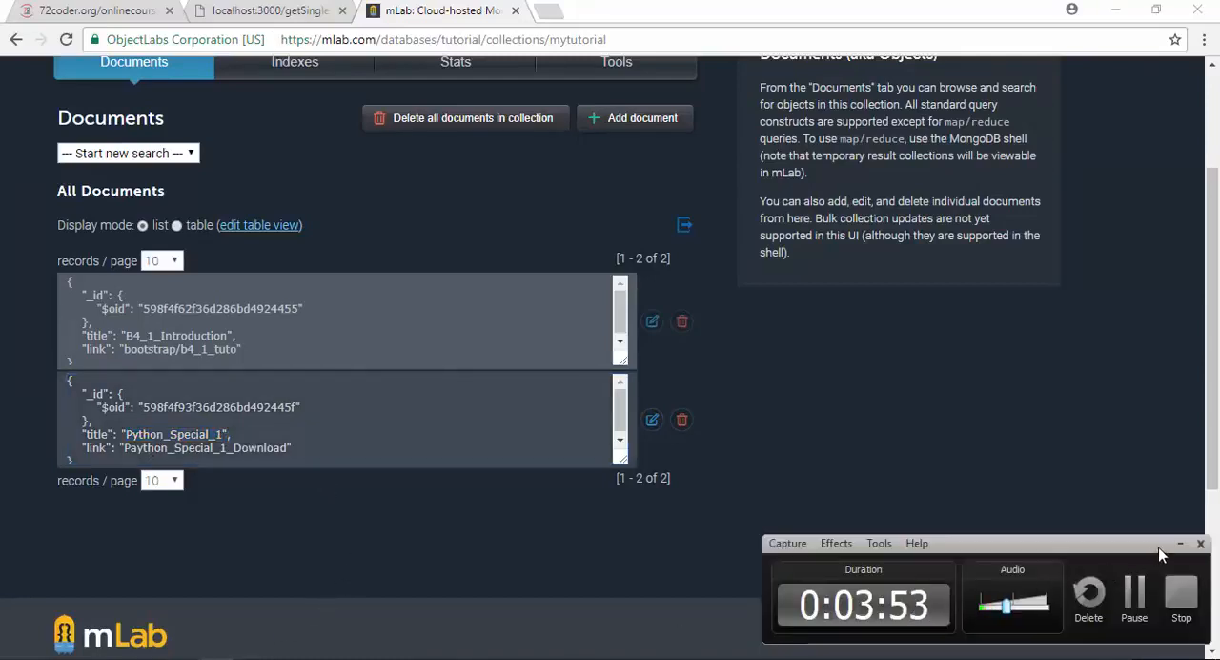
{"action": "left_click", "coordinate": [1180, 543]}
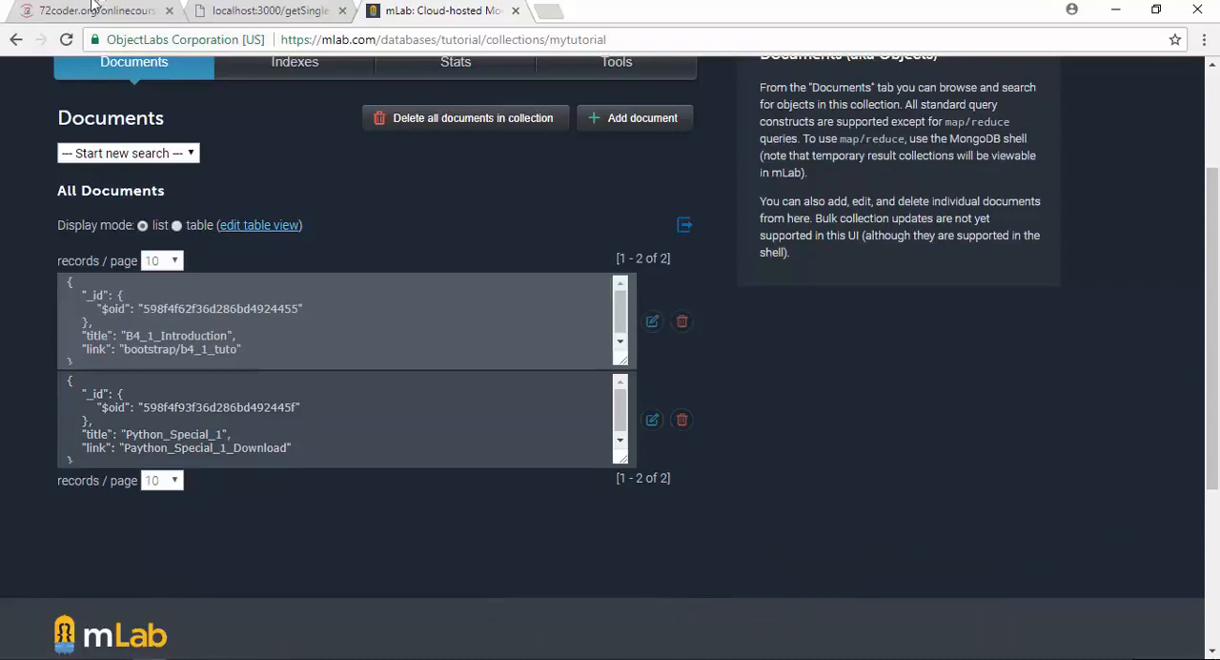
{"action": "left_click", "coordinate": [95, 10]}
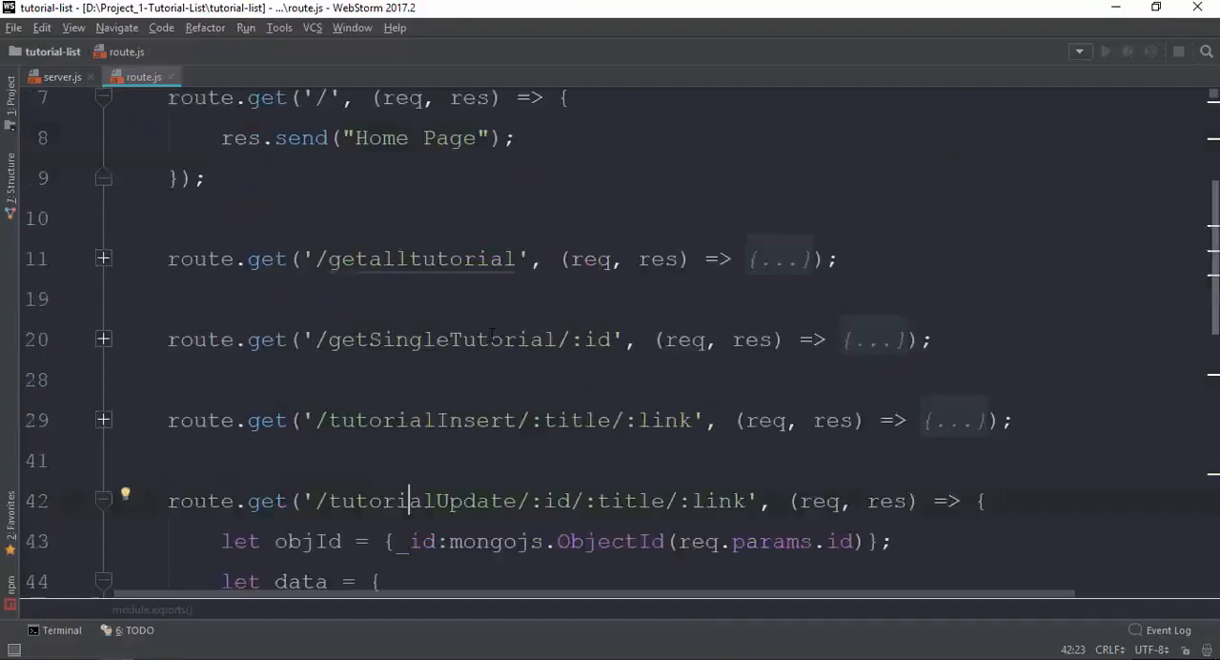
Step: Close the Postman window and scroll through the routes in route.js
{"action": "scroll", "scroll_direction": "up", "scroll_amount": 3}
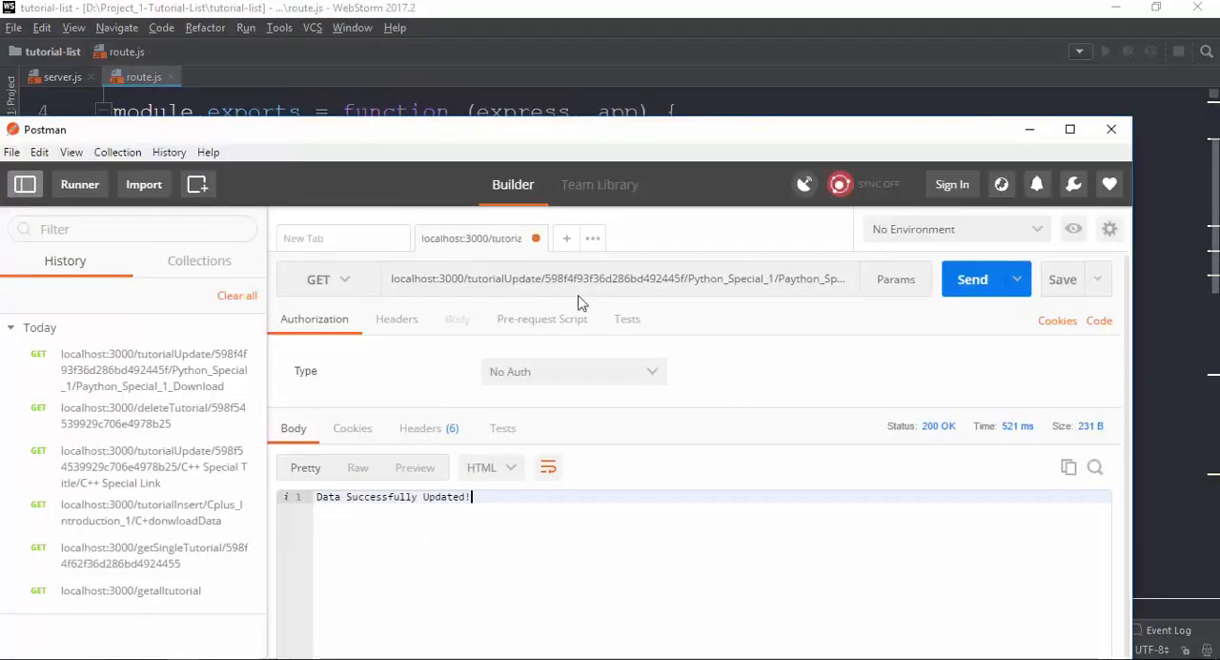
{"action": "mouse_move", "coordinate": [1111, 129]}
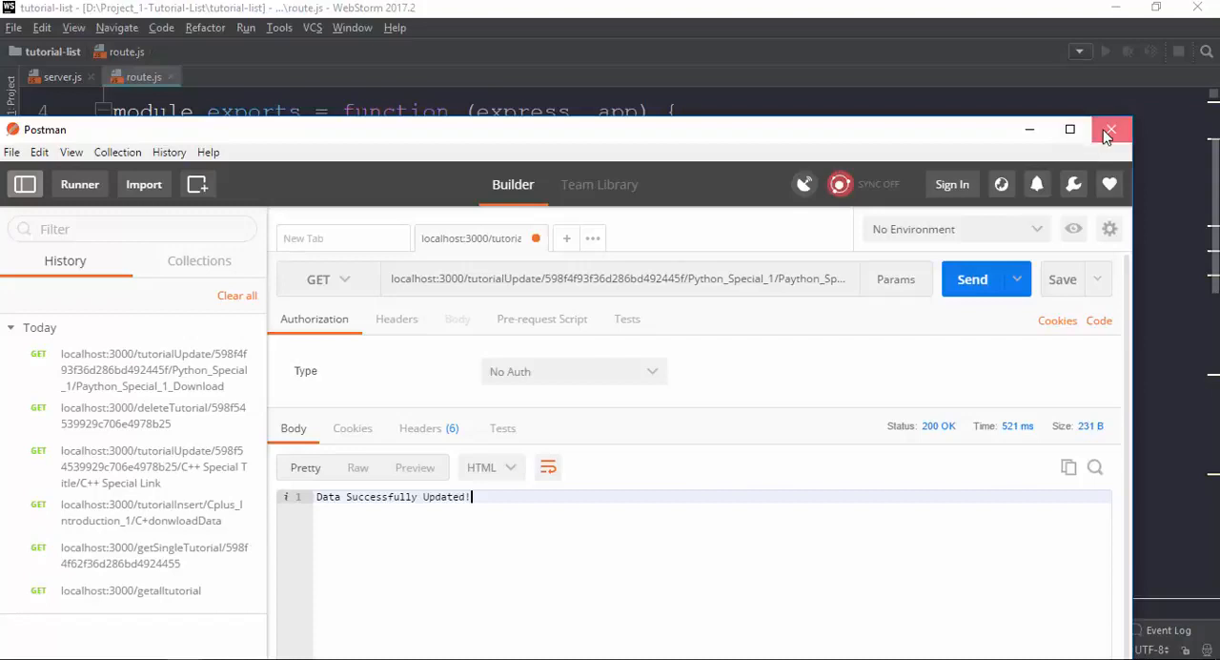
{"action": "left_click", "coordinate": [1109, 129]}
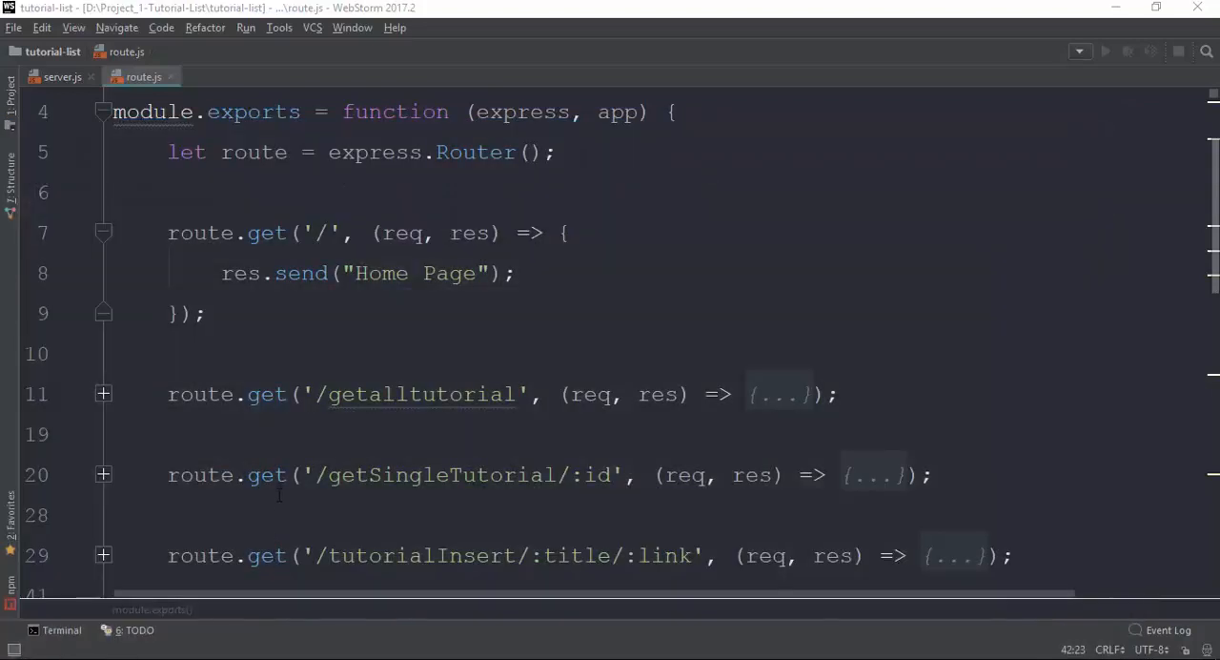
{"action": "scroll", "scroll_direction": "up", "scroll_amount": 3}
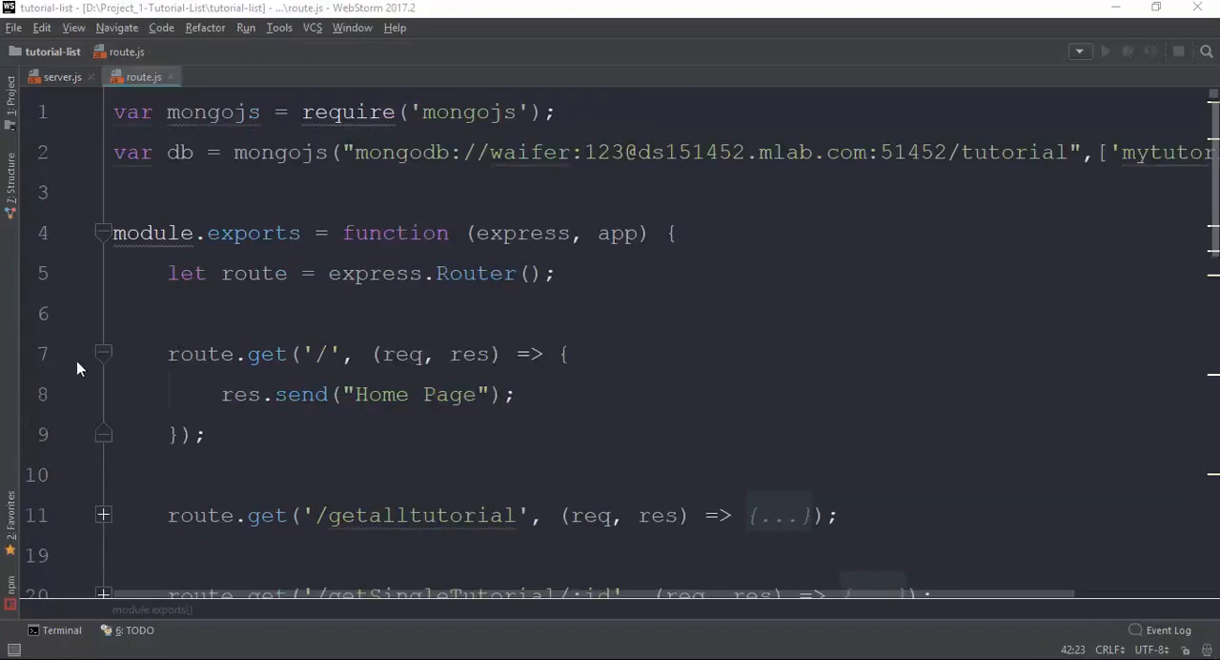
{"action": "scroll", "scroll_direction": "down", "scroll_amount": 3}
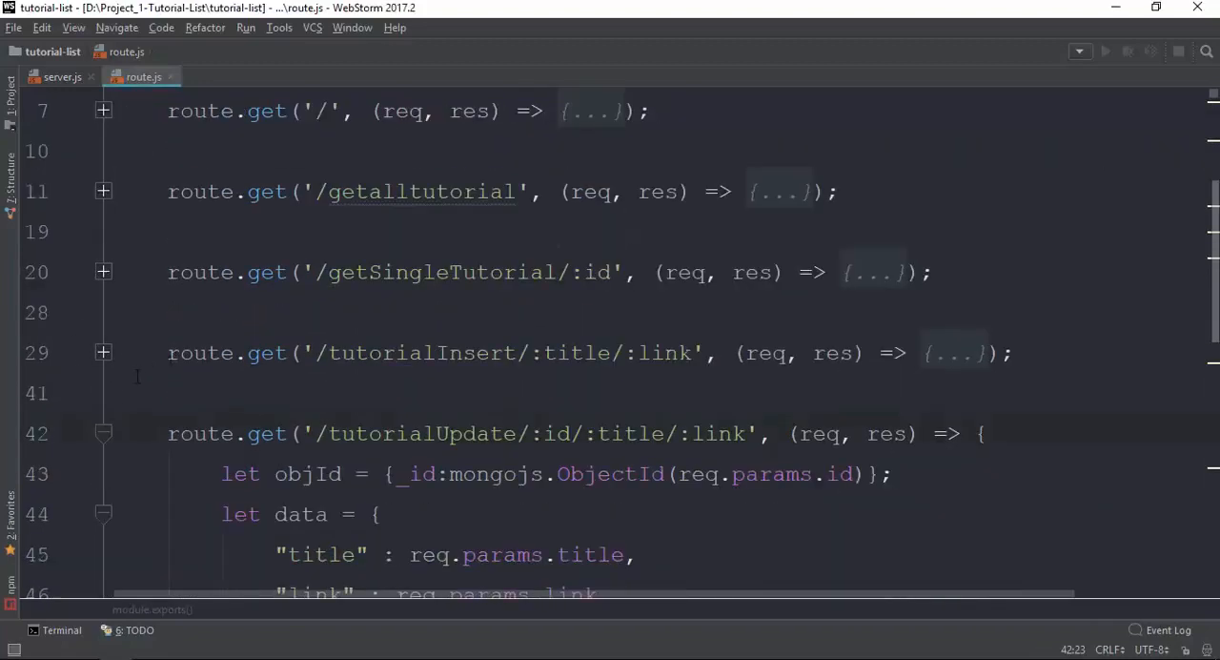